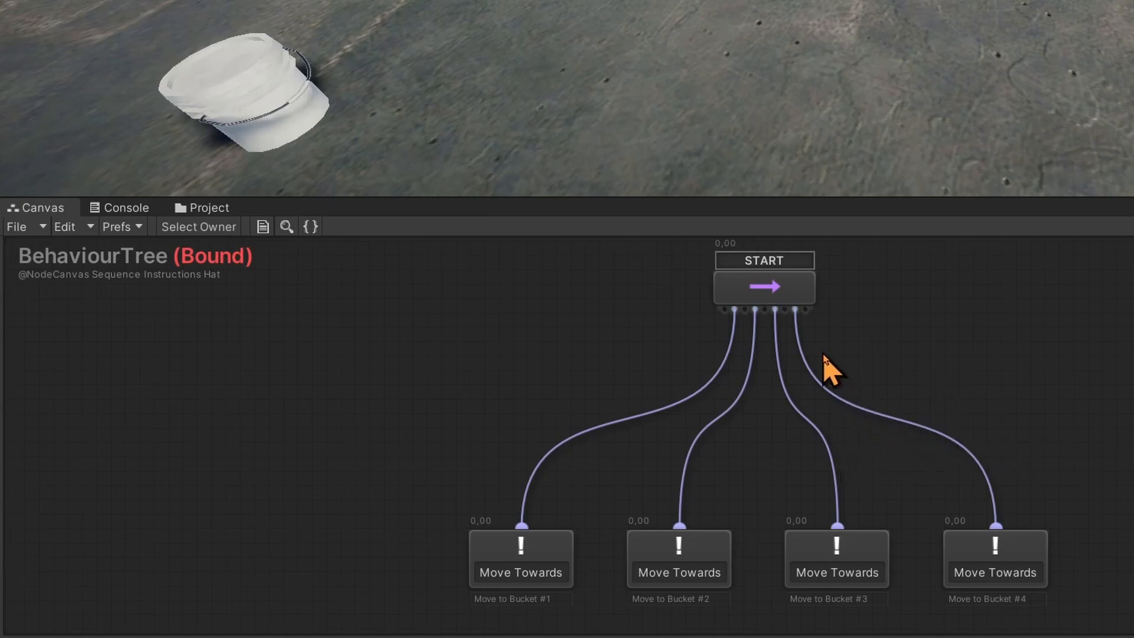
# - Inspect the Start sequencer and its first two Move Towards actions before running the tree
pyautogui.click(764, 287)
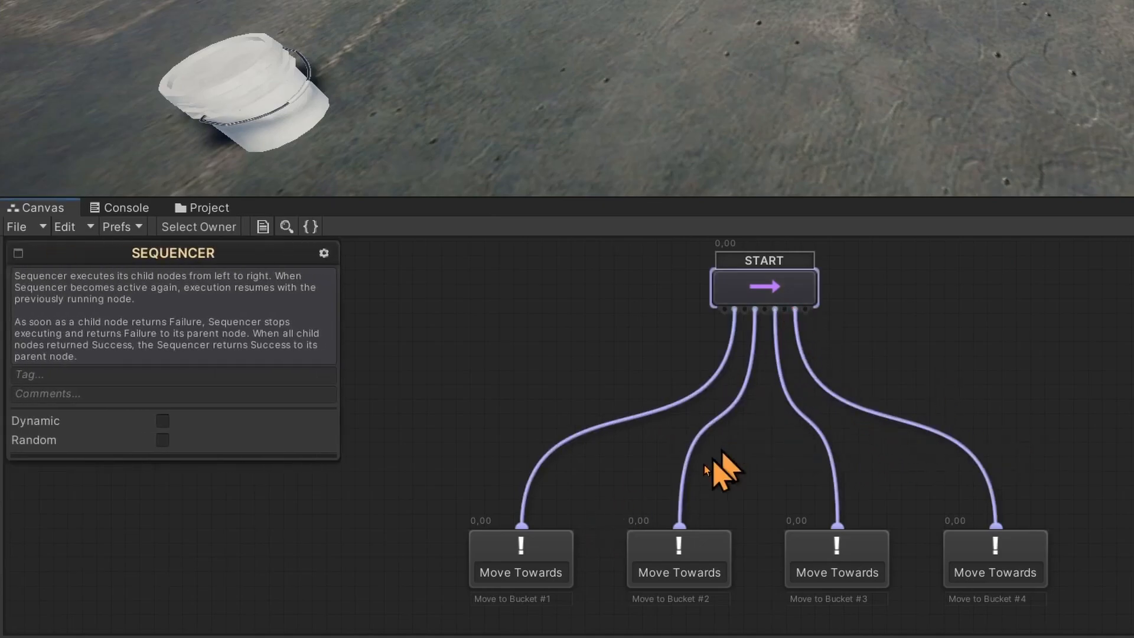
pyautogui.click(520, 559)
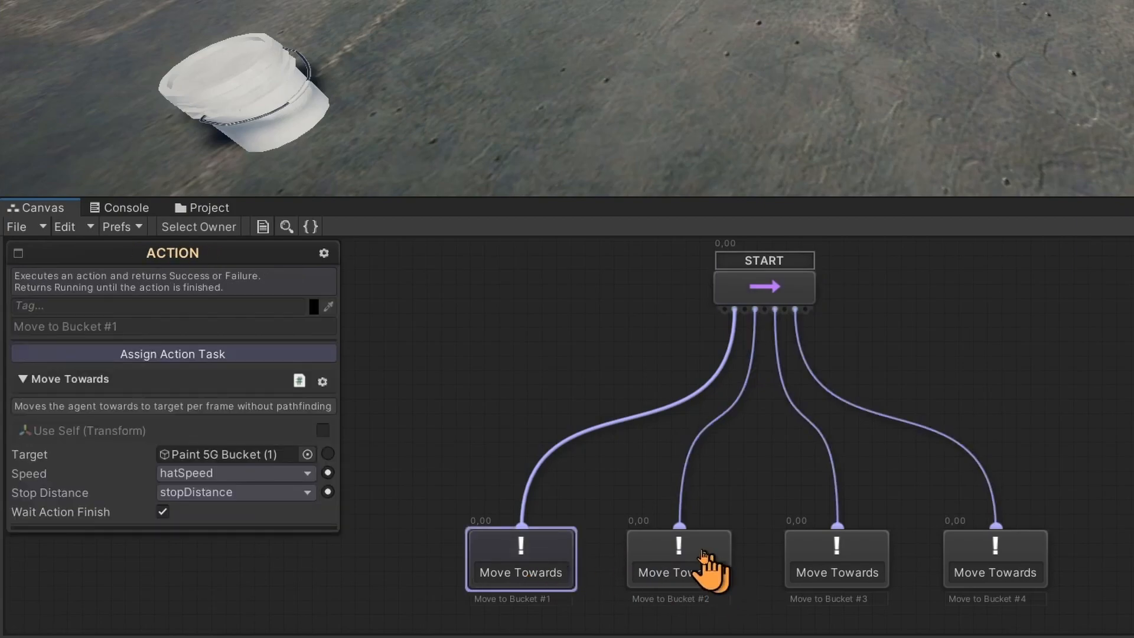
pyautogui.click(995, 559)
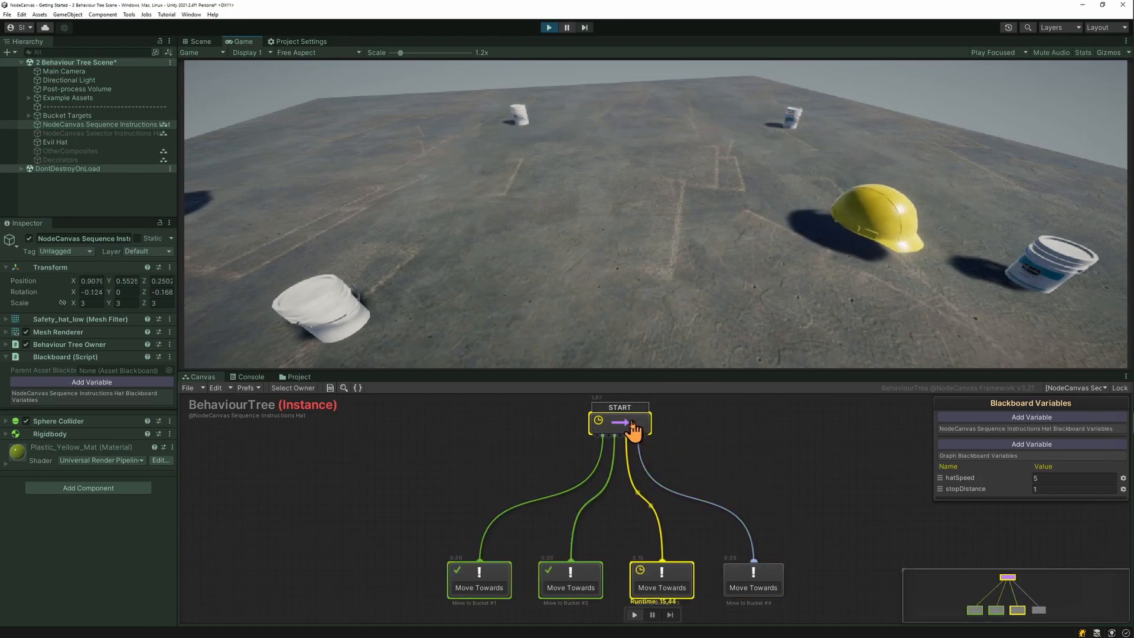
pyautogui.click(617, 423)
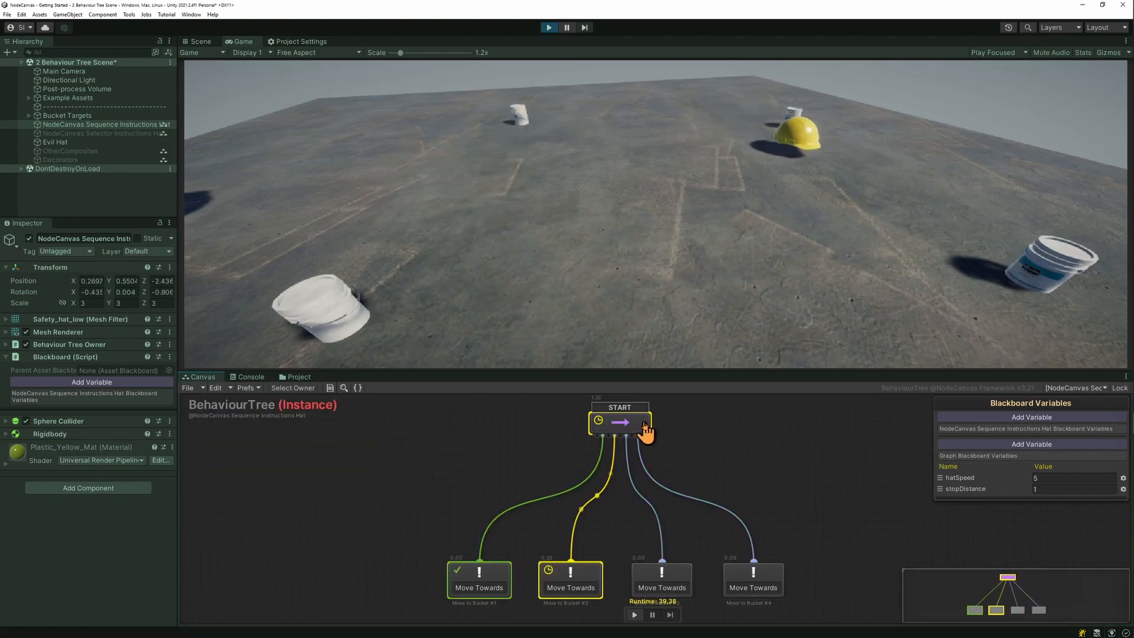
# - Replace the Start sequencer with a Selector via the node's Replace > Composites menu
pyautogui.rightClick(619, 422)
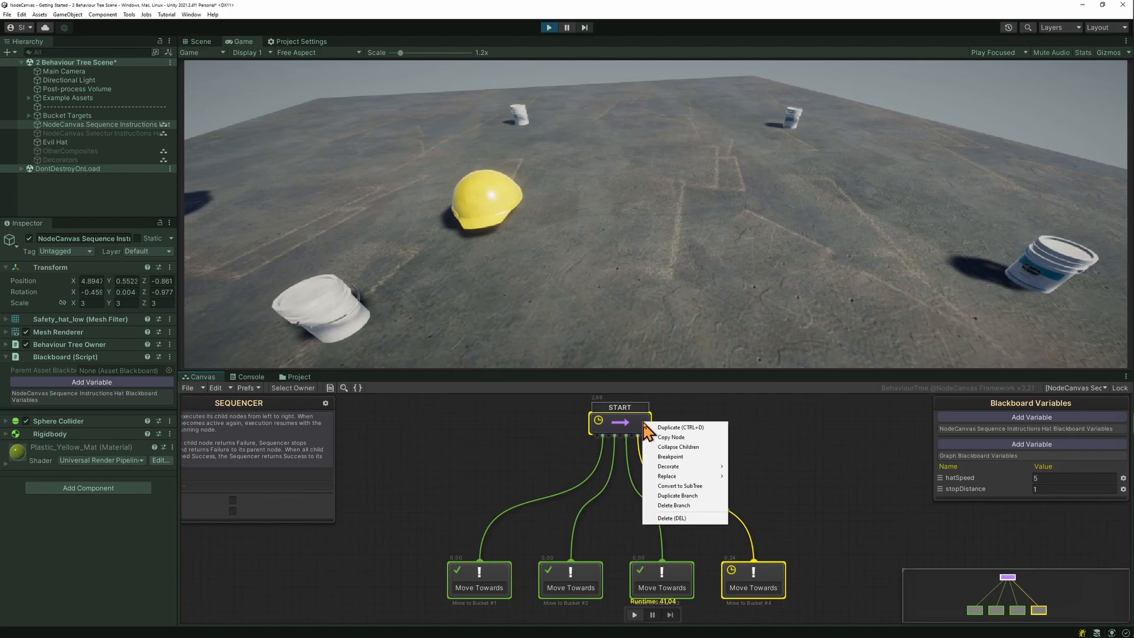
pyautogui.moveTo(665, 477)
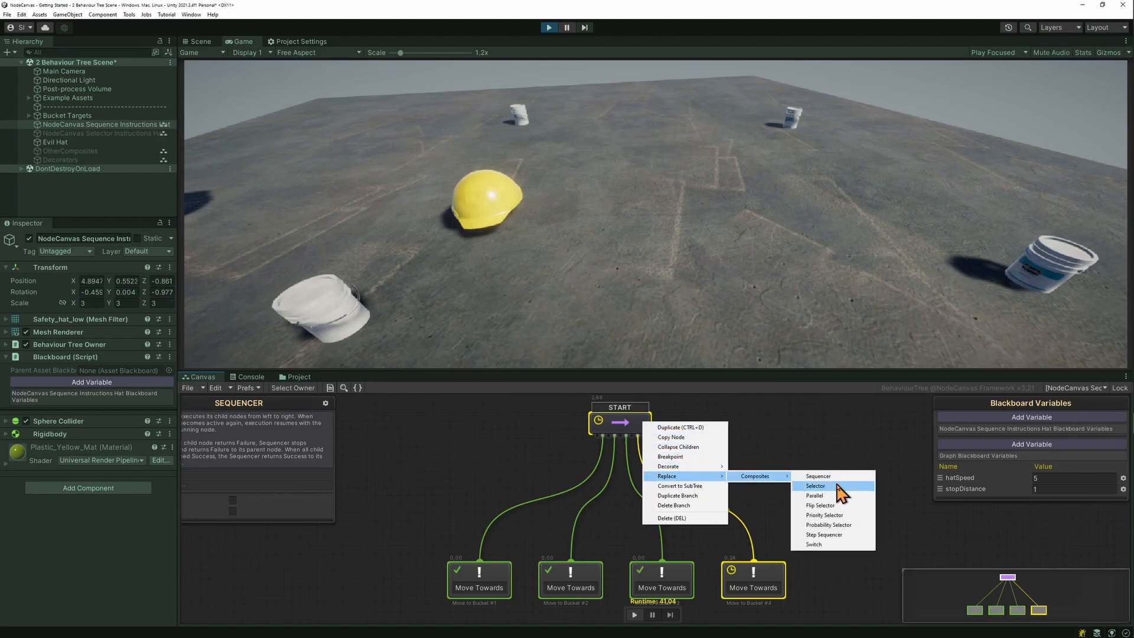
pyautogui.click(816, 485)
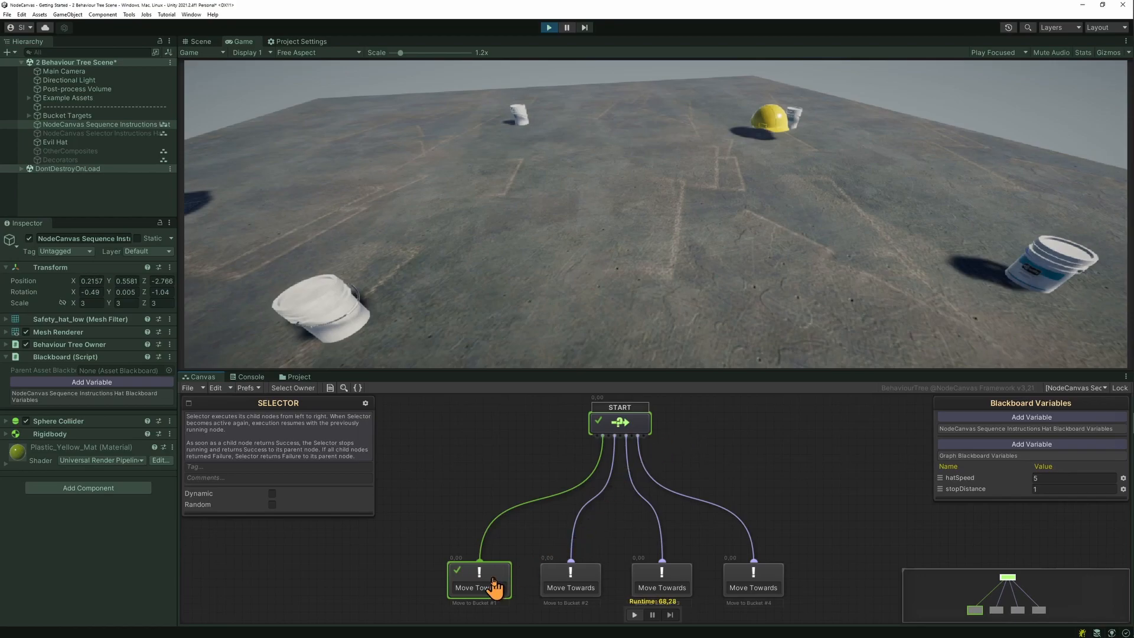
pyautogui.moveTo(755, 582)
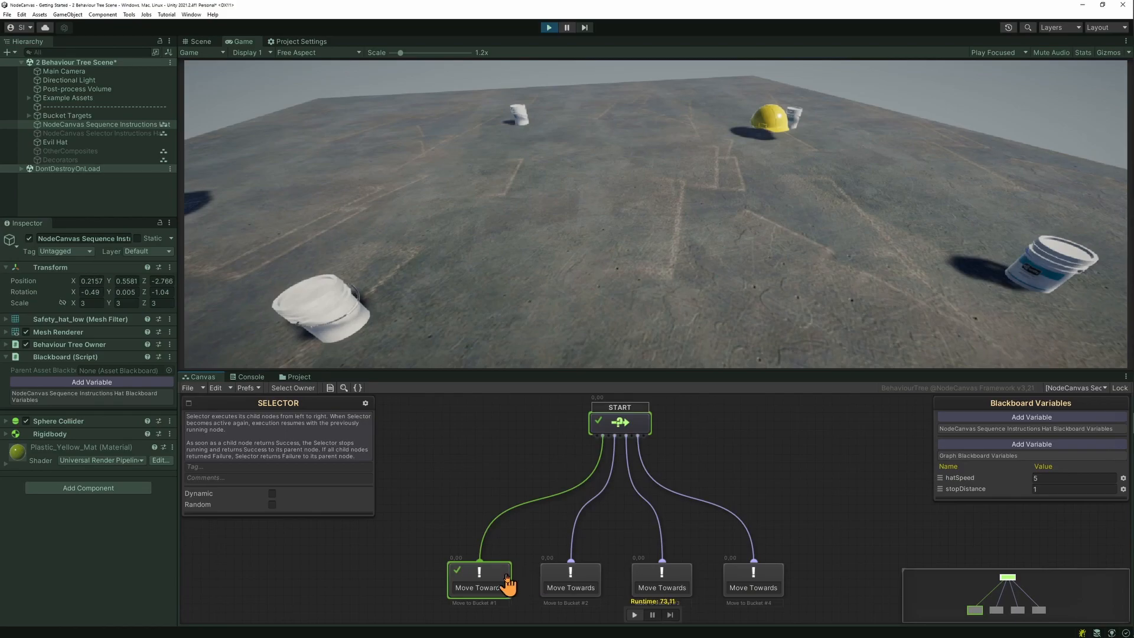
# - Decorate the Move Towards nodes with Invert decorators so the selector continues to the next bucket
pyautogui.rightClick(480, 575)
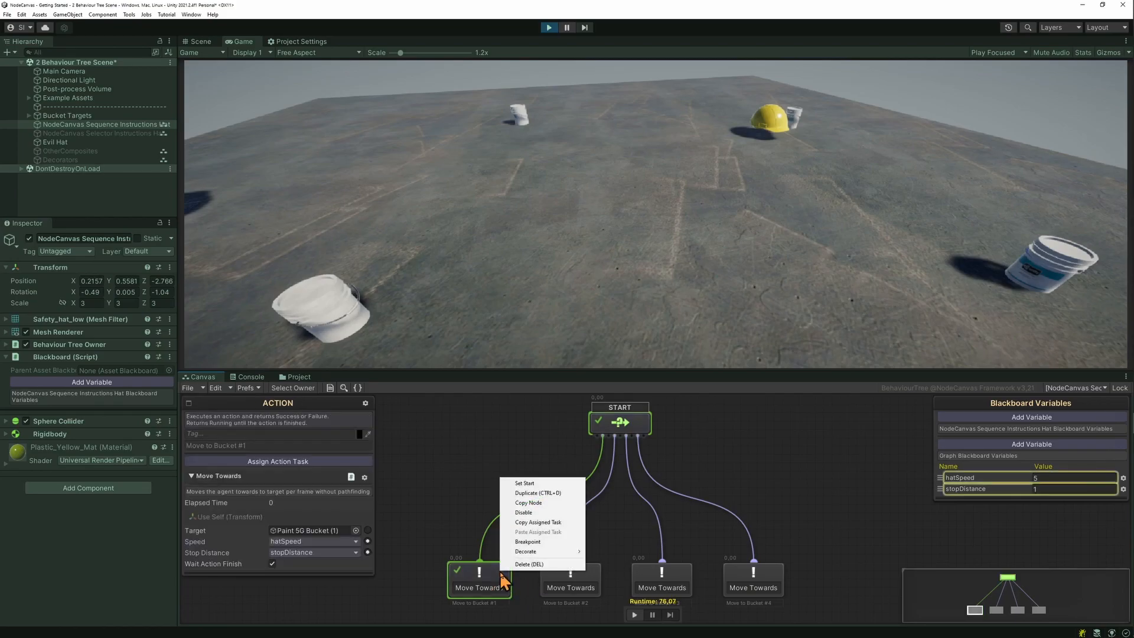
pyautogui.moveTo(526, 552)
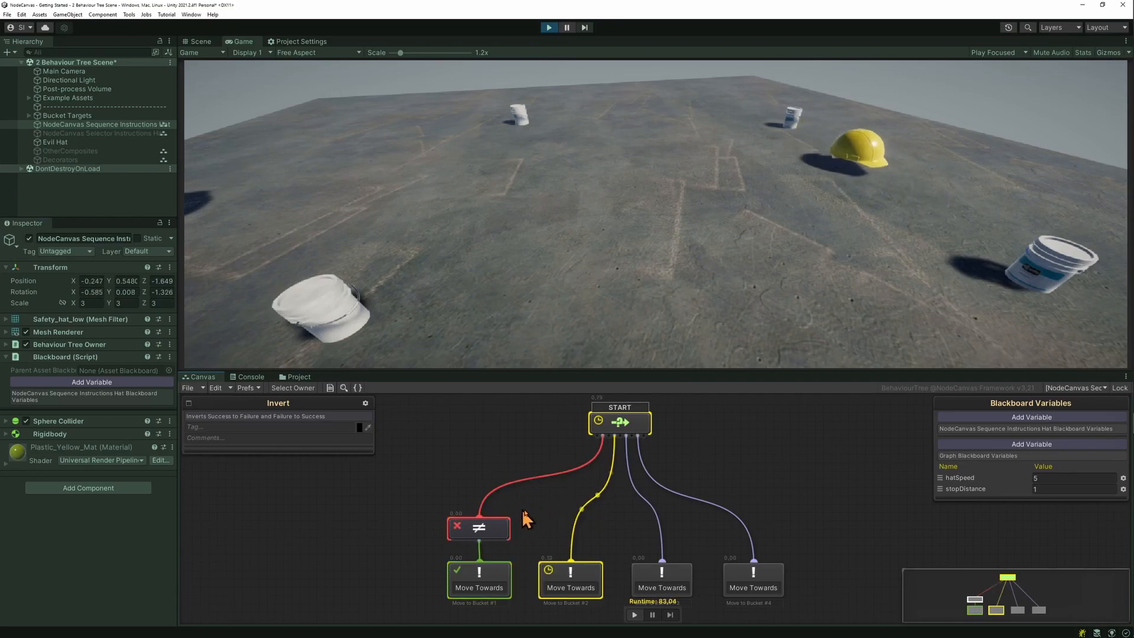
pyautogui.click(570, 579)
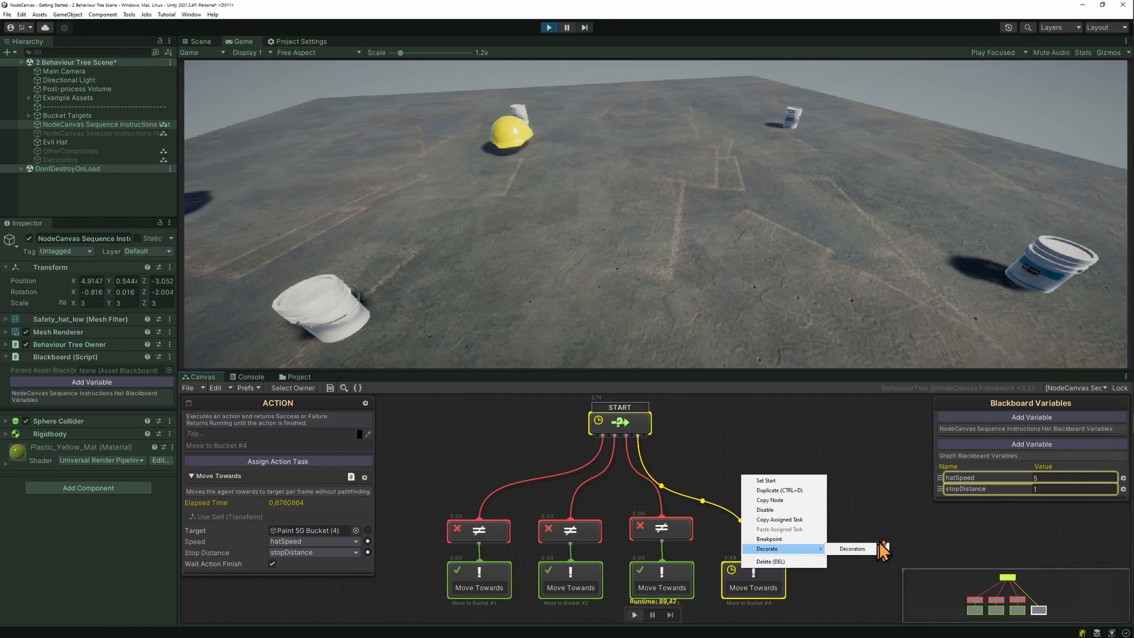
pyautogui.click(852, 549)
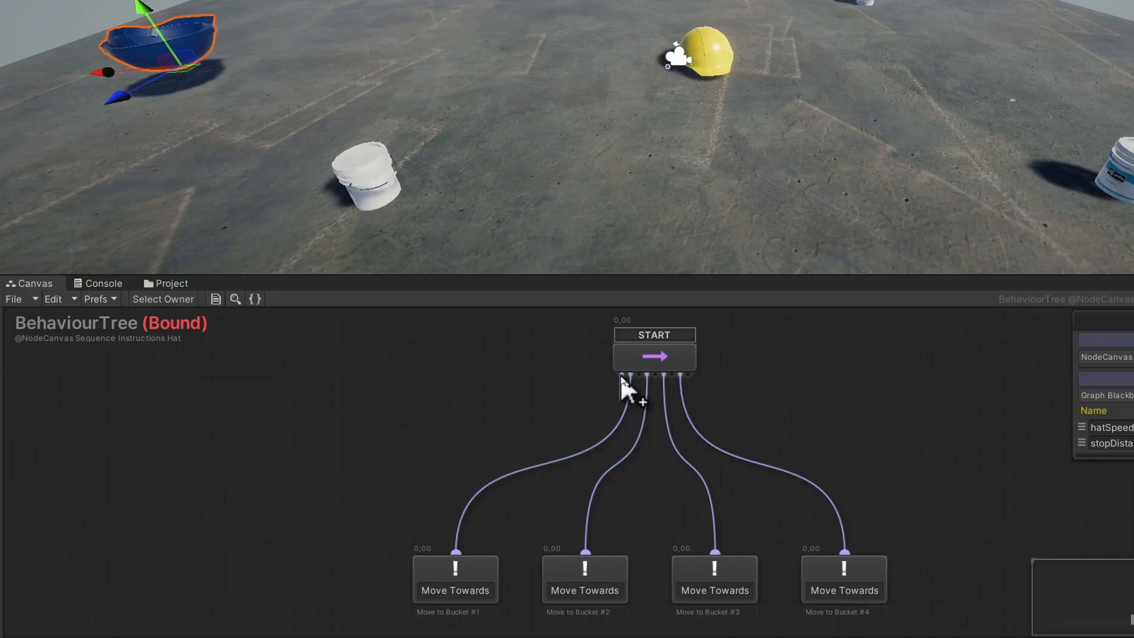
# - Pull a new branch out of Start and create a Condition node on it
pyautogui.moveTo(630, 391); pyautogui.dragTo(304, 556)
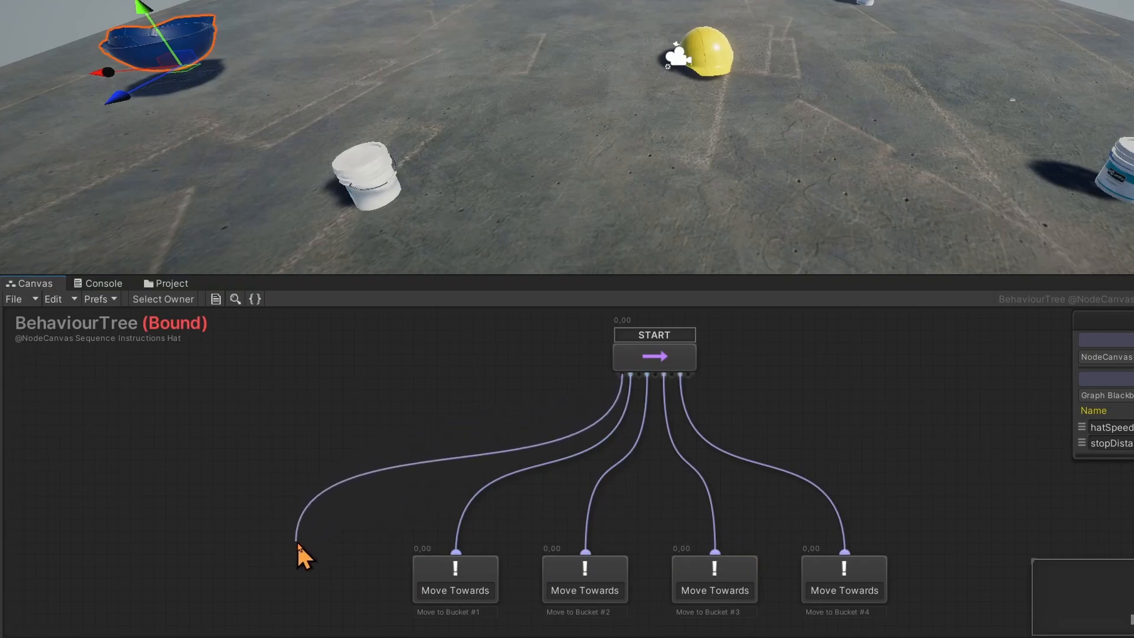
pyautogui.rightClick(301, 552)
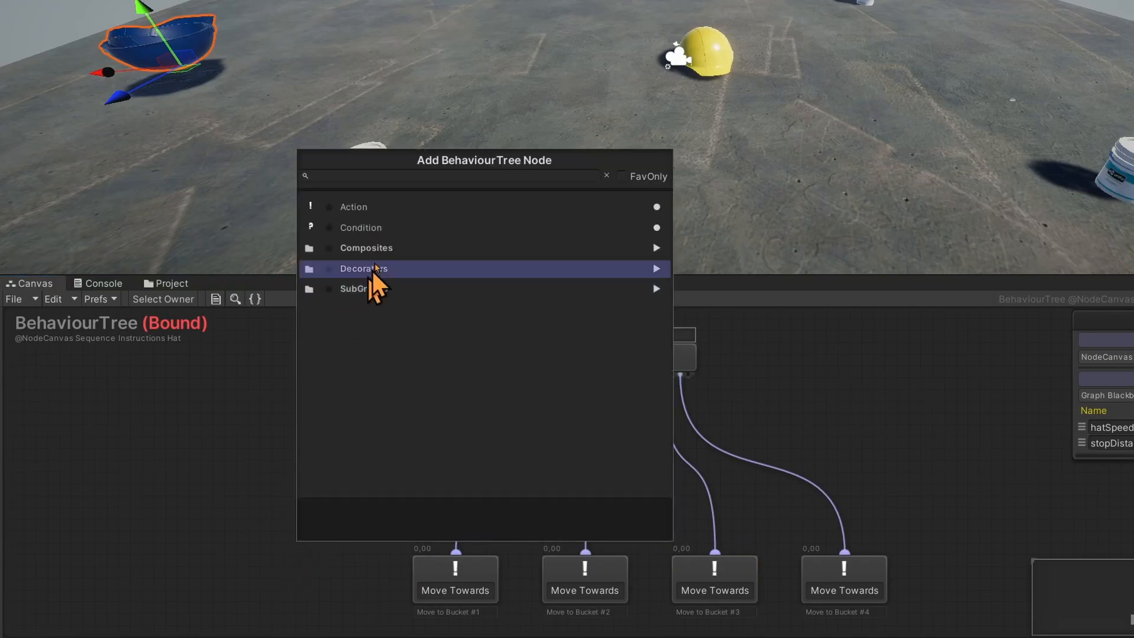
pyautogui.click(360, 227)
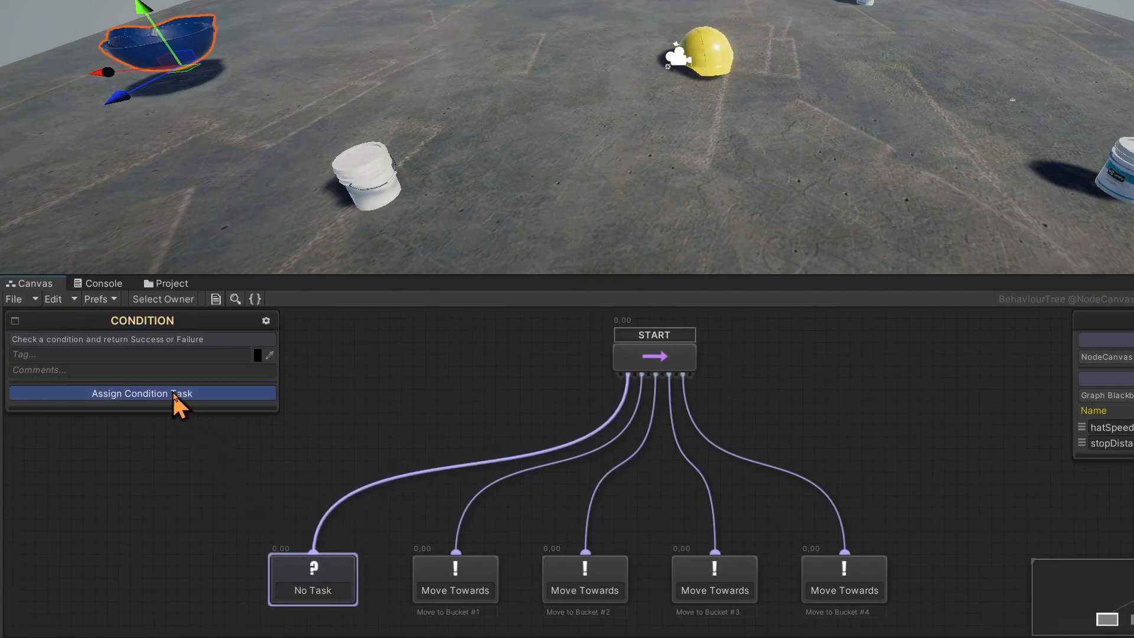
# - Assign the Target Within Distance task, found by searching 'target', to the new condition
pyautogui.click(142, 392)
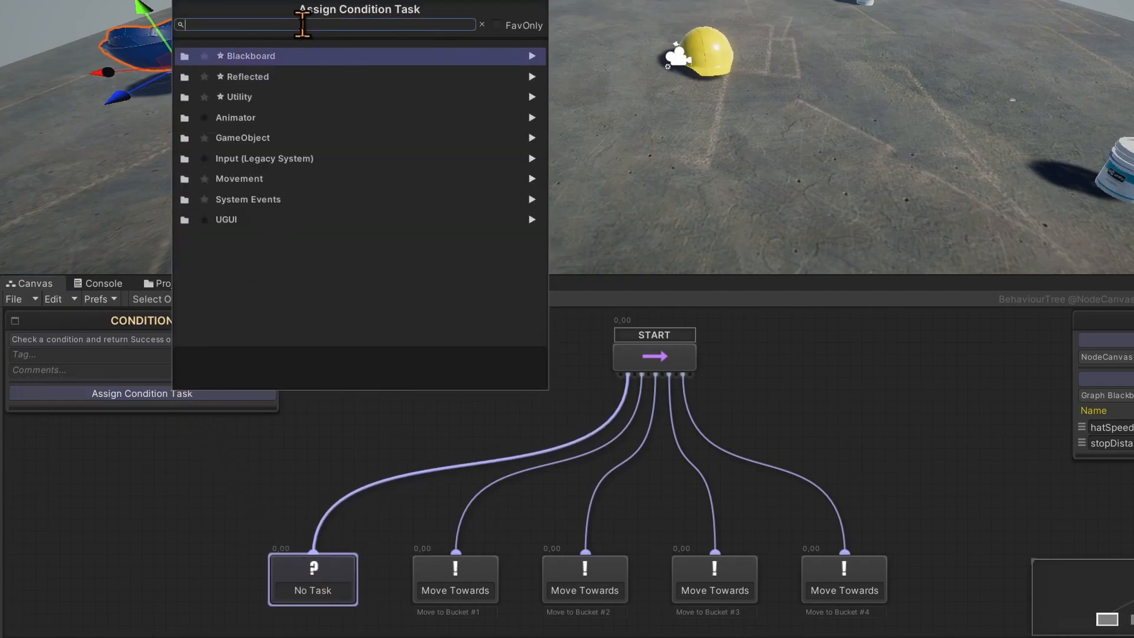
pyautogui.write('target')
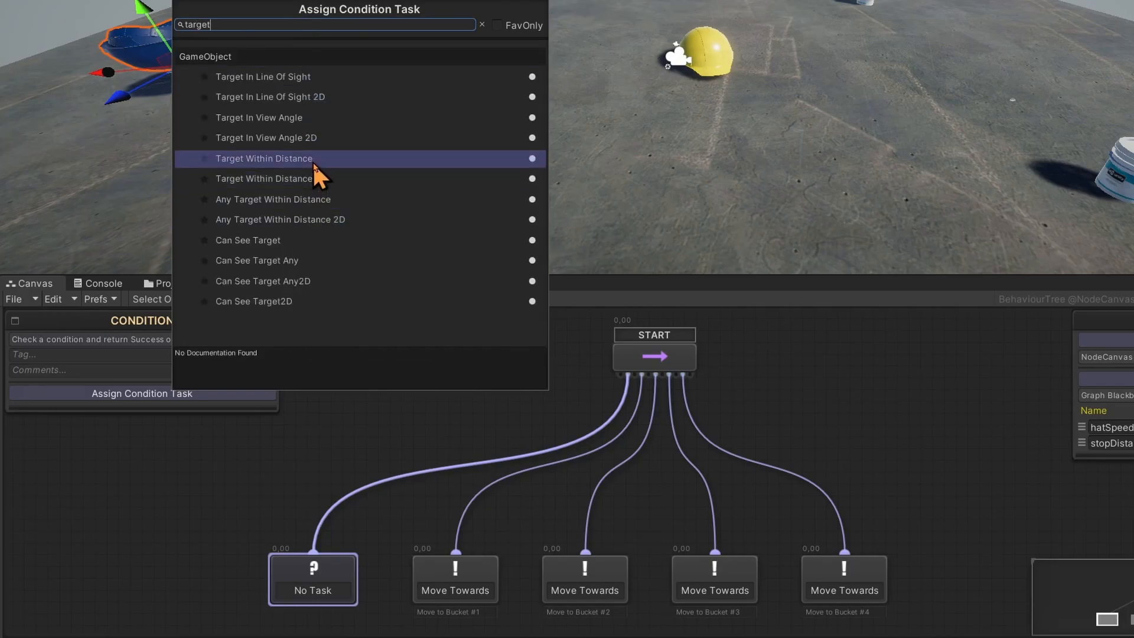
pyautogui.click(264, 158)
pyautogui.write('5')
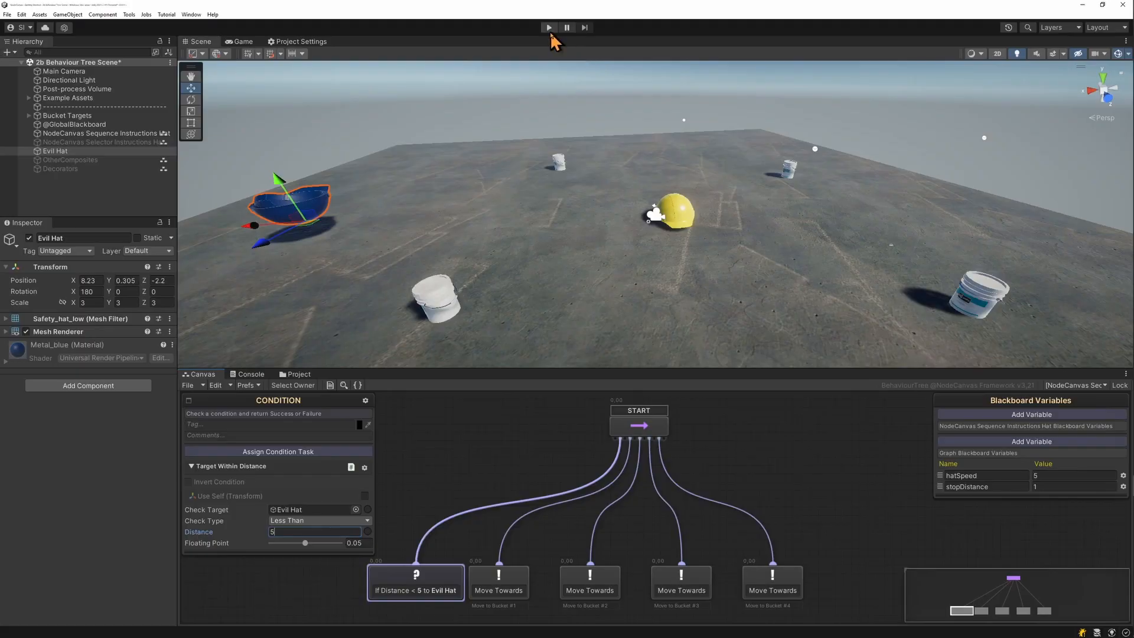
# - Play the scene and select the Evil Hat to move it near the hat and trigger the distance check
pyautogui.click(547, 28)
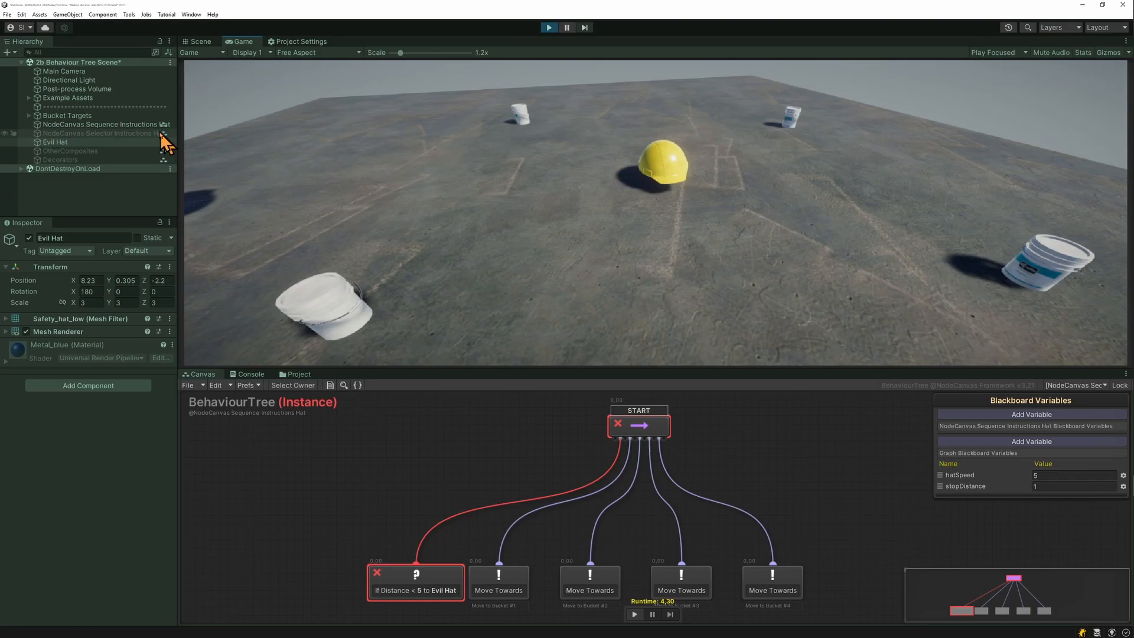
pyautogui.click(197, 41)
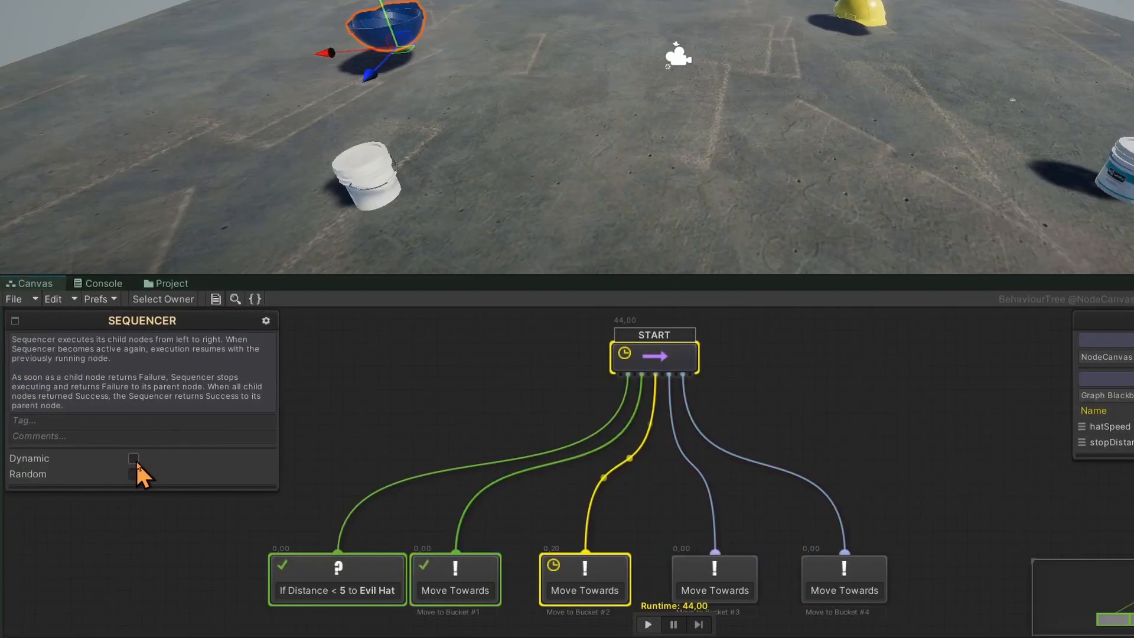
# - Enable the Dynamic option on the Start sequencer
pyautogui.click(134, 459)
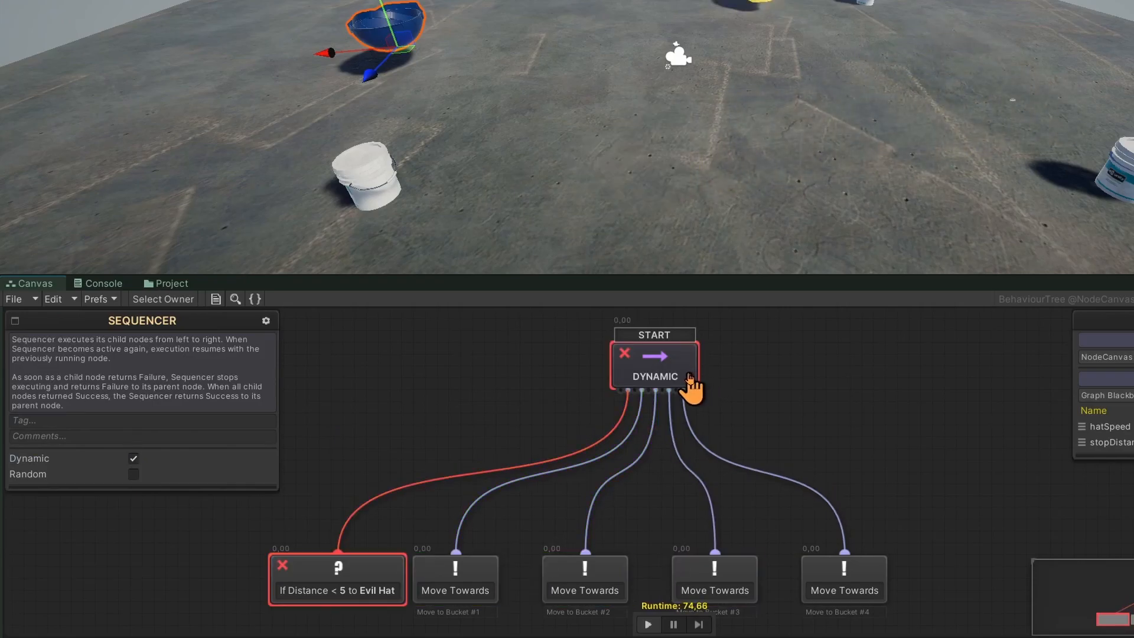
pyautogui.moveTo(699, 406)
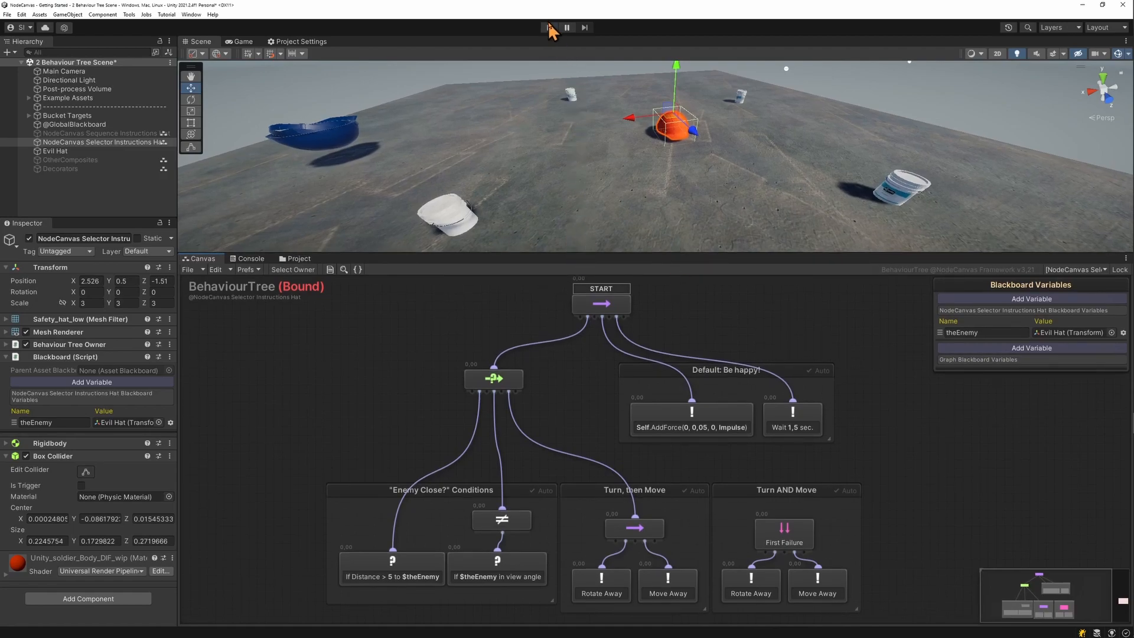
# - Play the scene to watch the selector instructions hat fall back to the Be happy branch
pyautogui.click(548, 27)
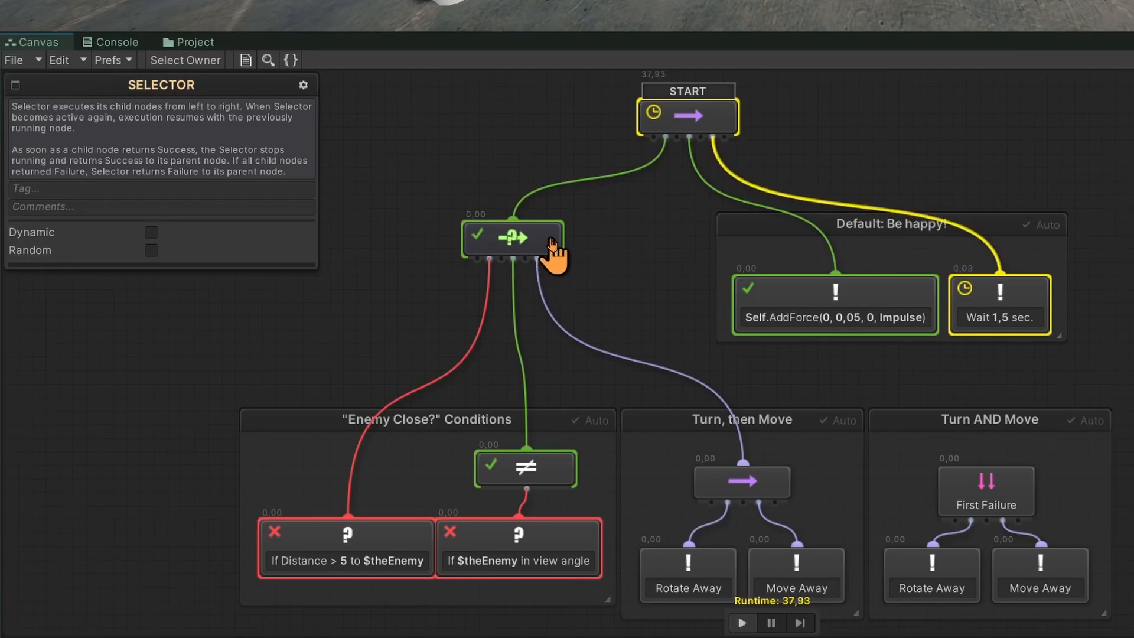
pyautogui.moveTo(402, 553)
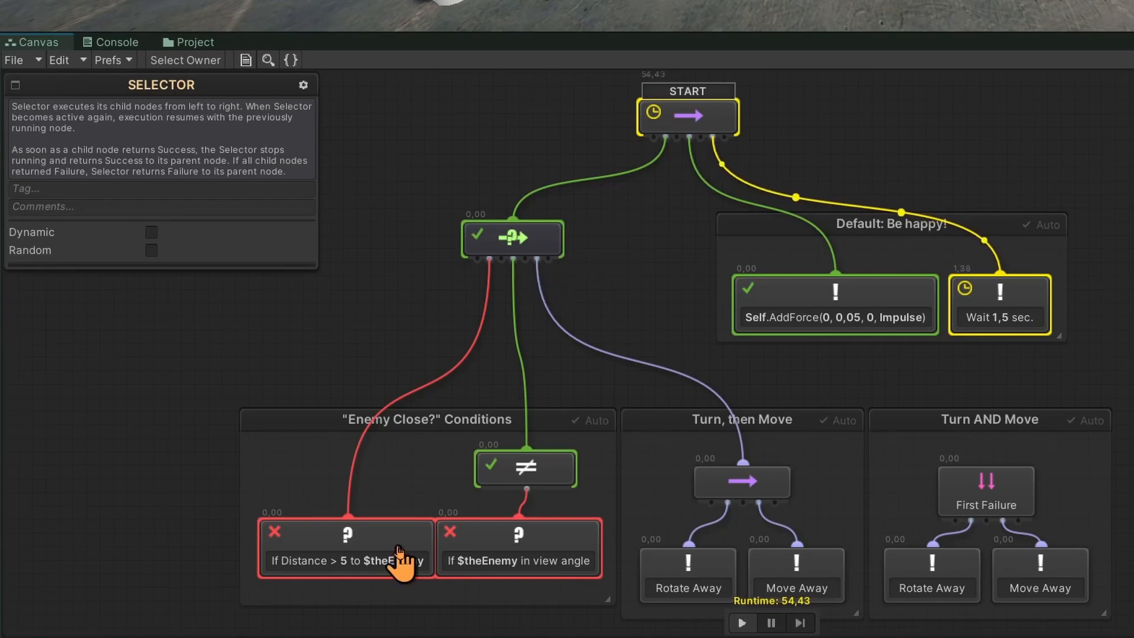
pyautogui.click(345, 546)
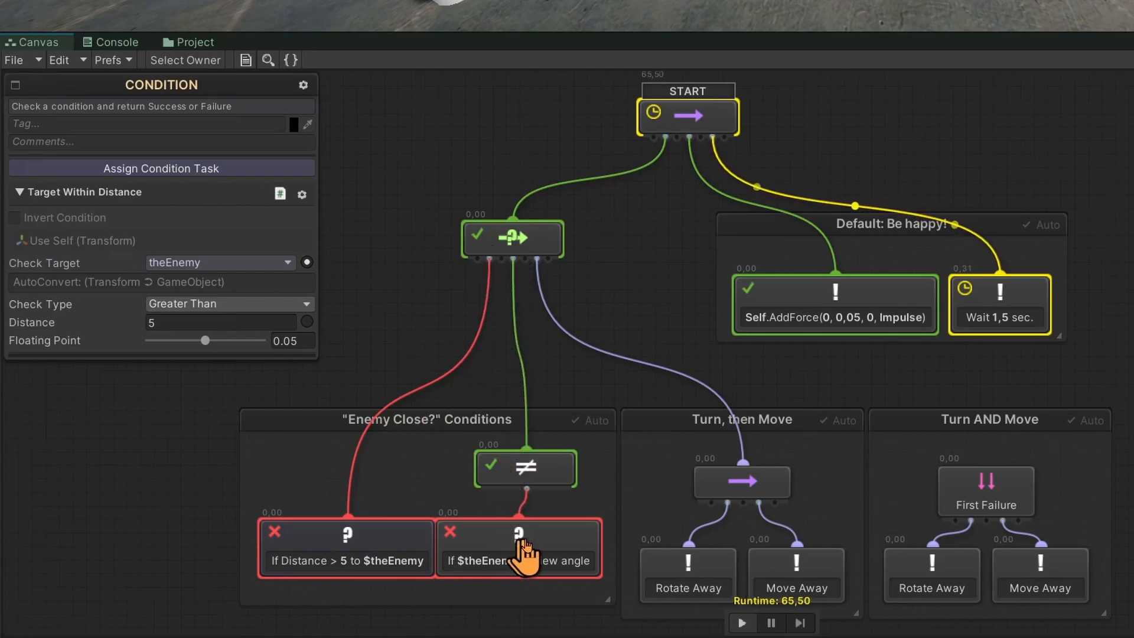
pyautogui.click(518, 547)
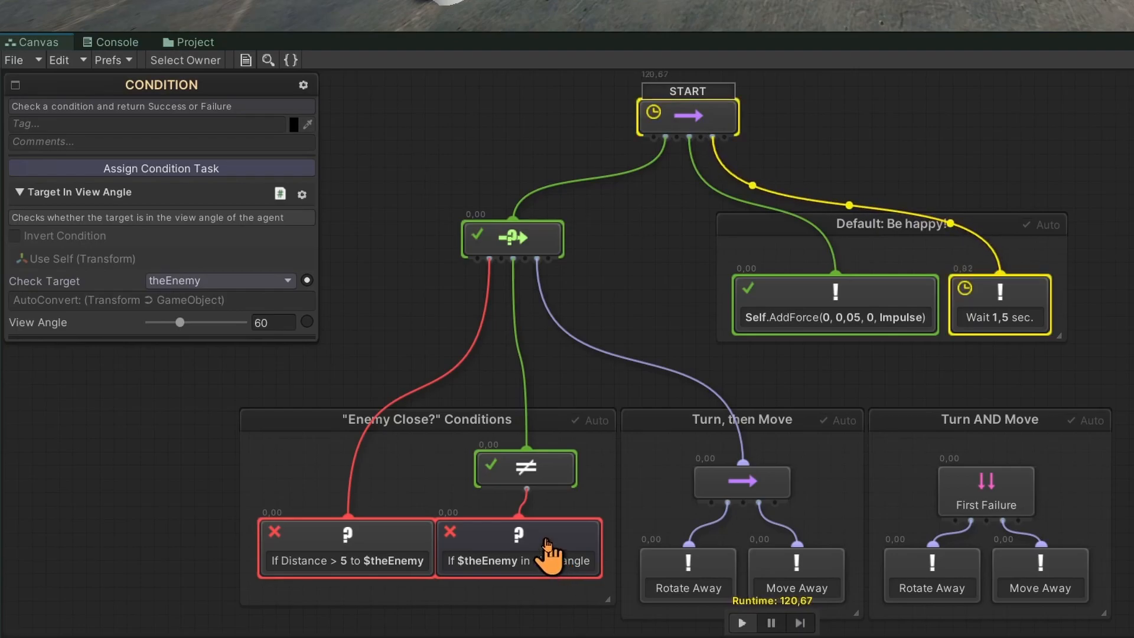
pyautogui.click(525, 468)
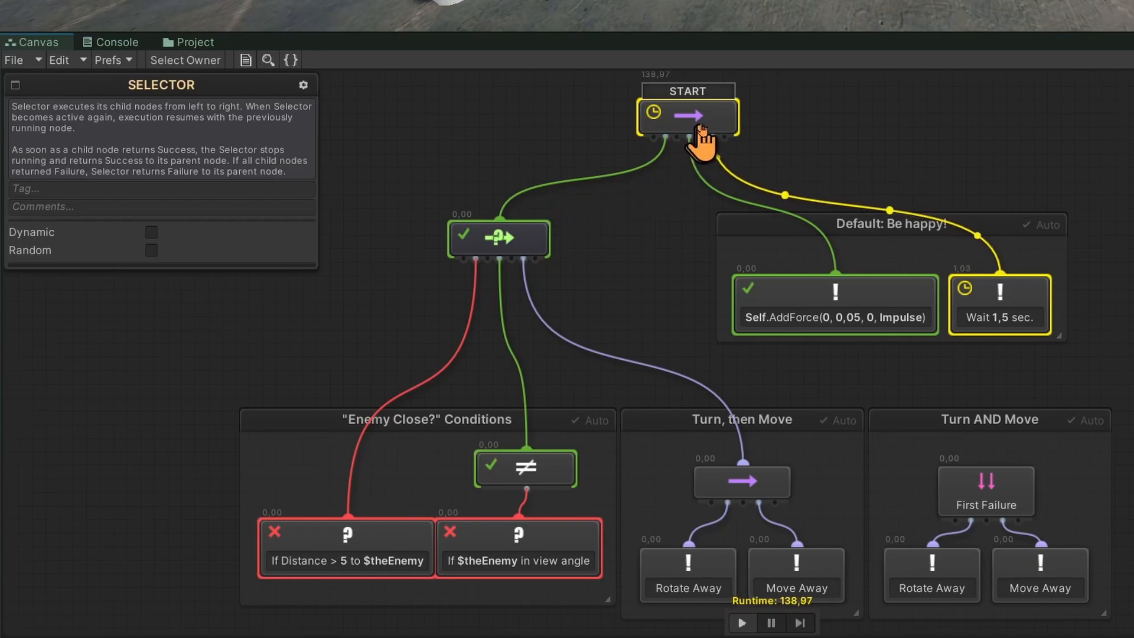
pyautogui.click(686, 116)
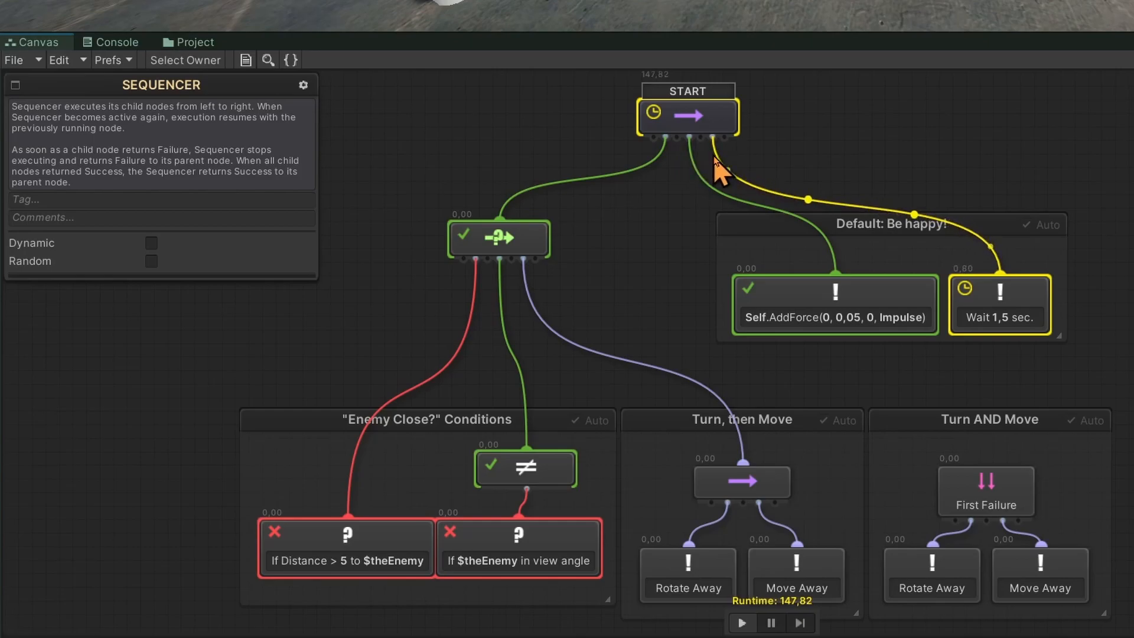
pyautogui.click(834, 304)
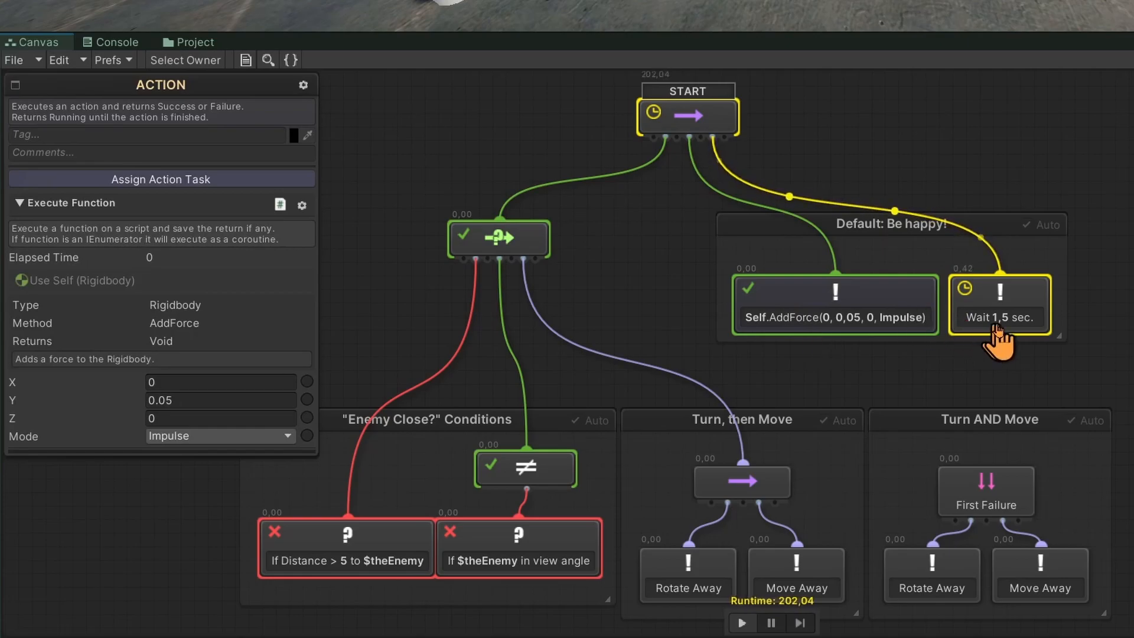
pyautogui.click(999, 304)
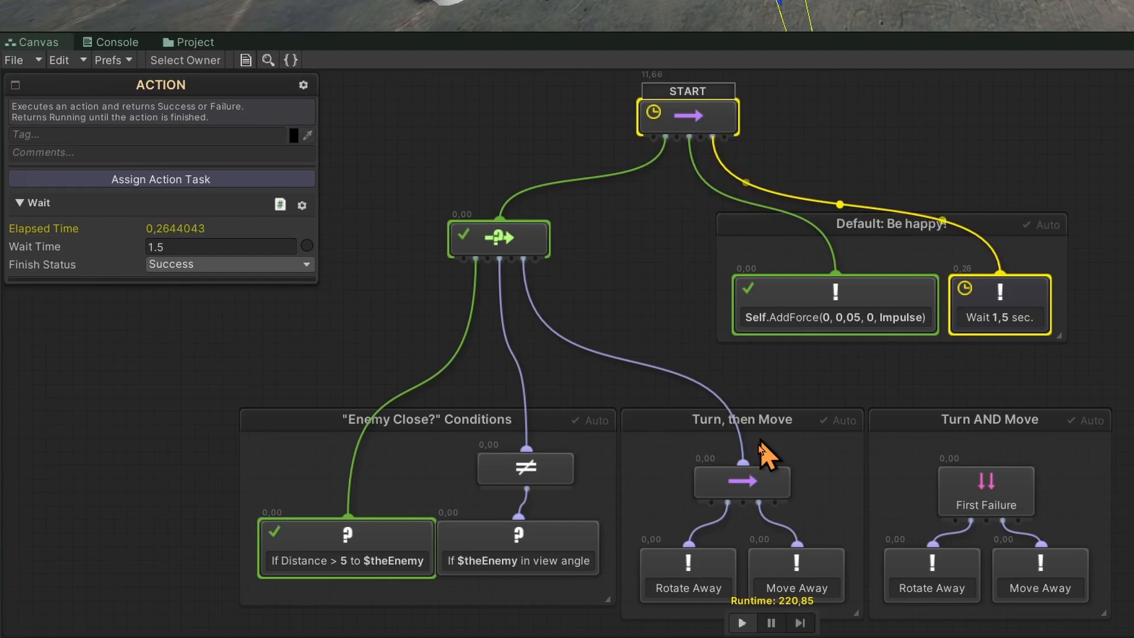
pyautogui.click(740, 481)
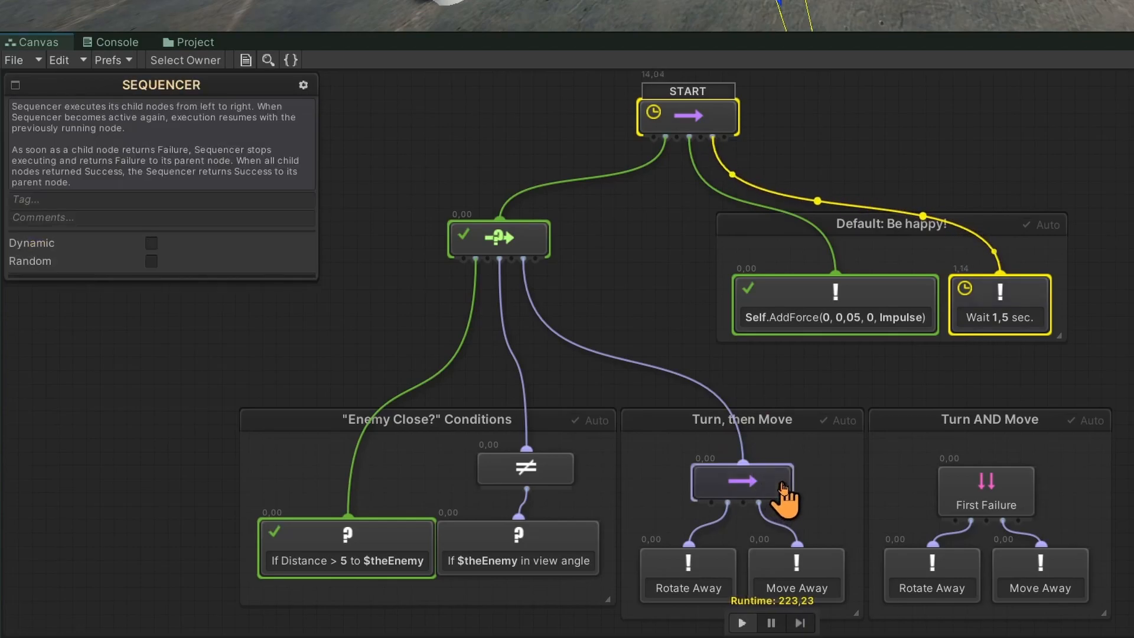
# - Set a breakpoint on the Turn, then Move sequencer and let play pause when it is reached
pyautogui.rightClick(739, 481)
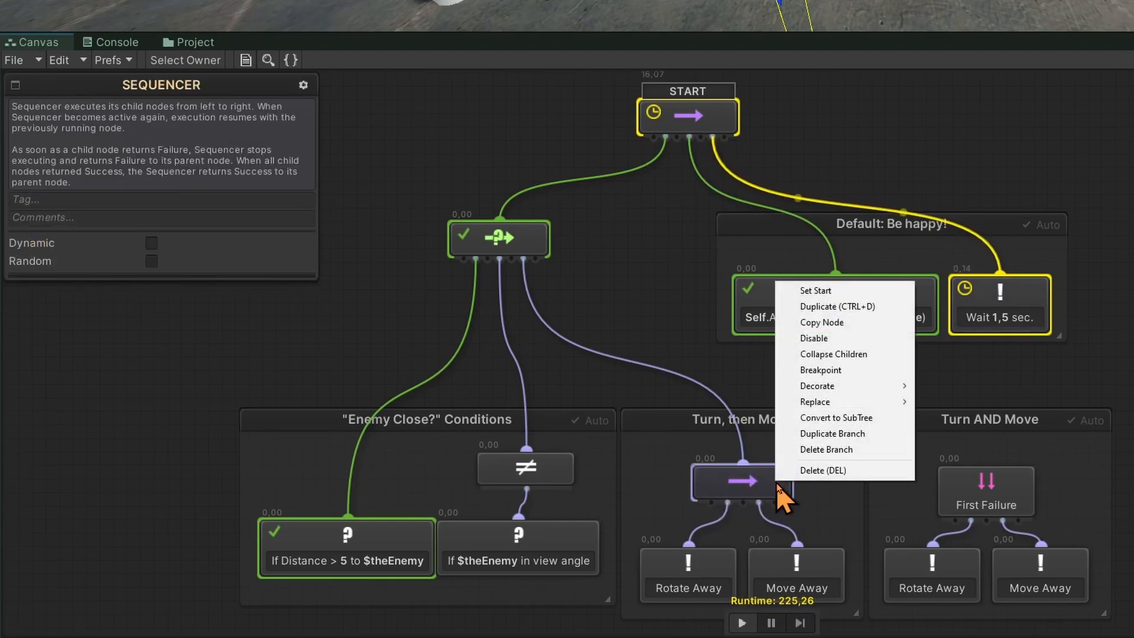
pyautogui.moveTo(822, 369)
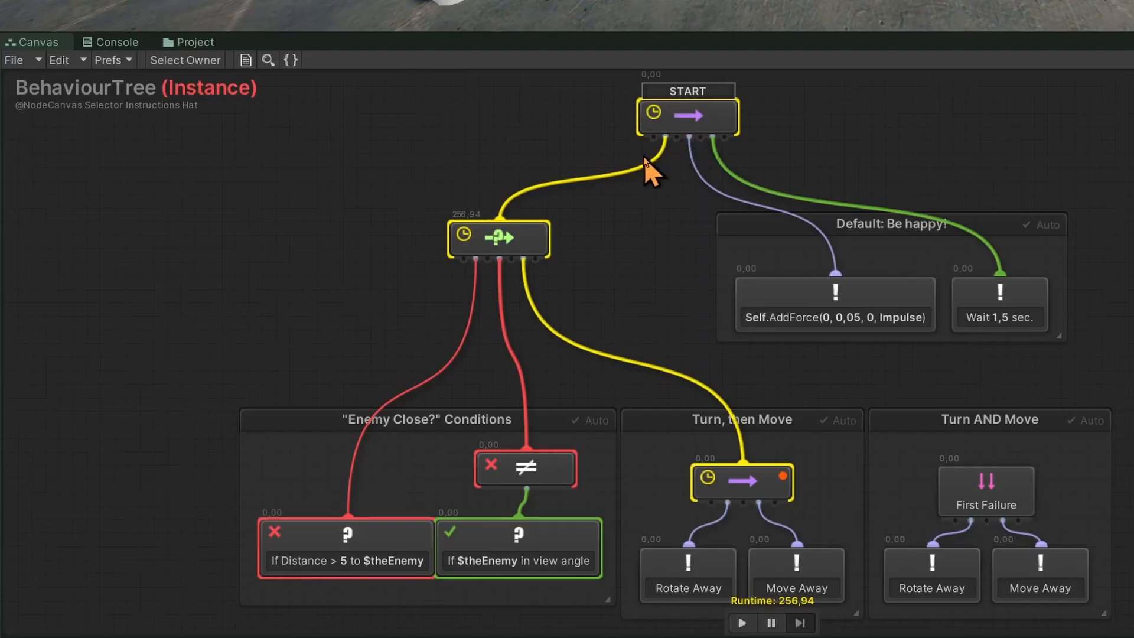
pyautogui.click(497, 239)
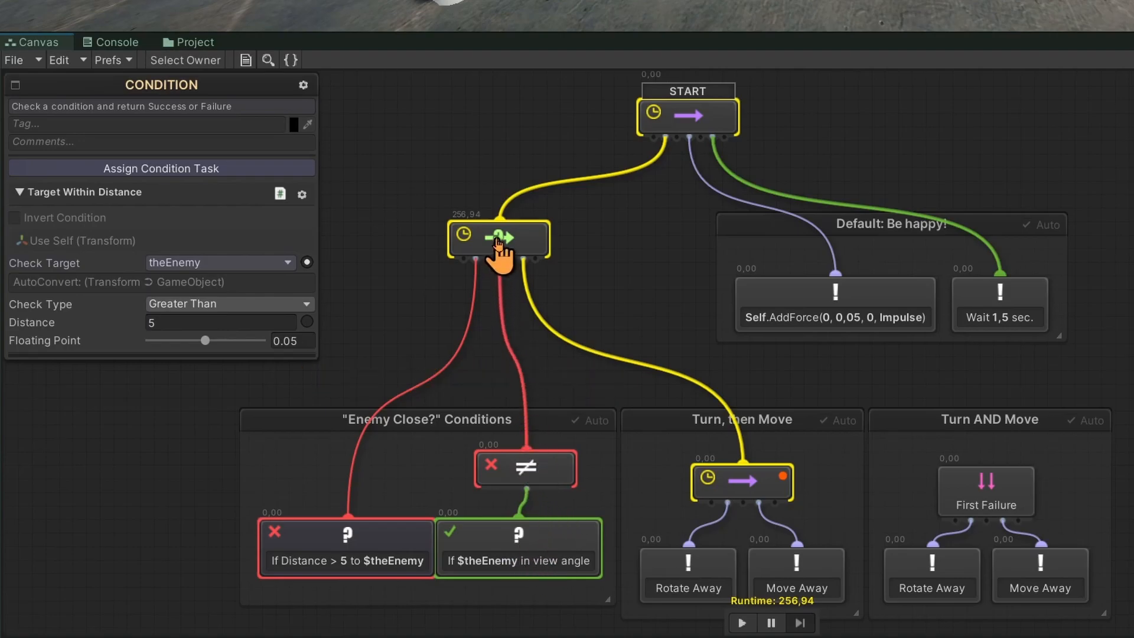
pyautogui.moveTo(593, 355)
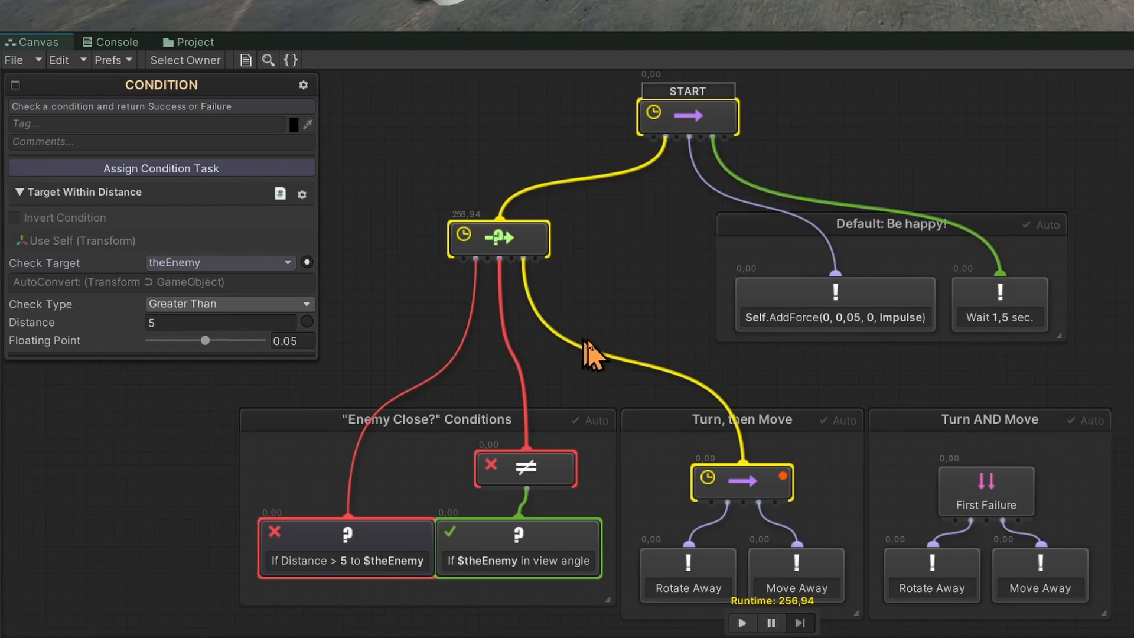
pyautogui.click(741, 481)
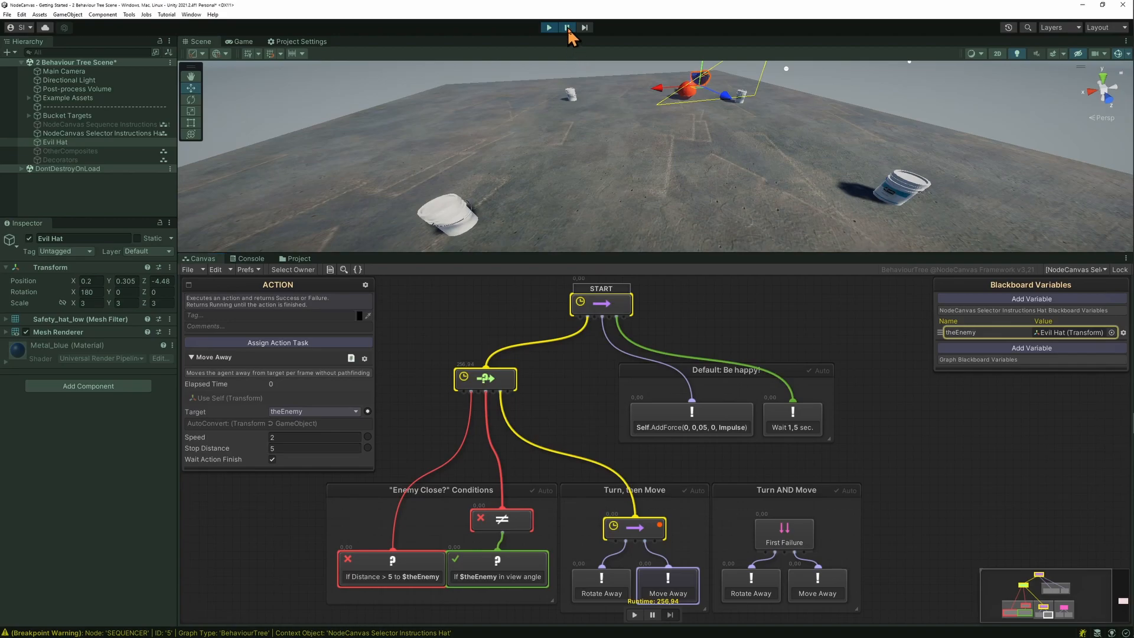
# - Resume the paused game and inspect the First Failure parallel node while the hat flees
pyautogui.click(239, 42)
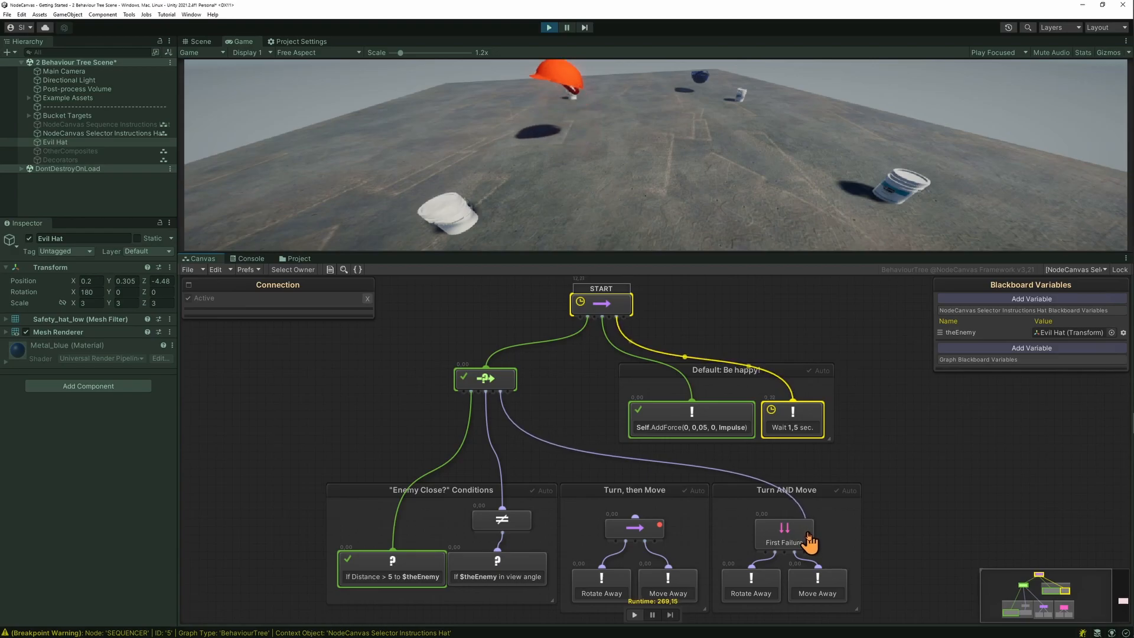
pyautogui.click(783, 528)
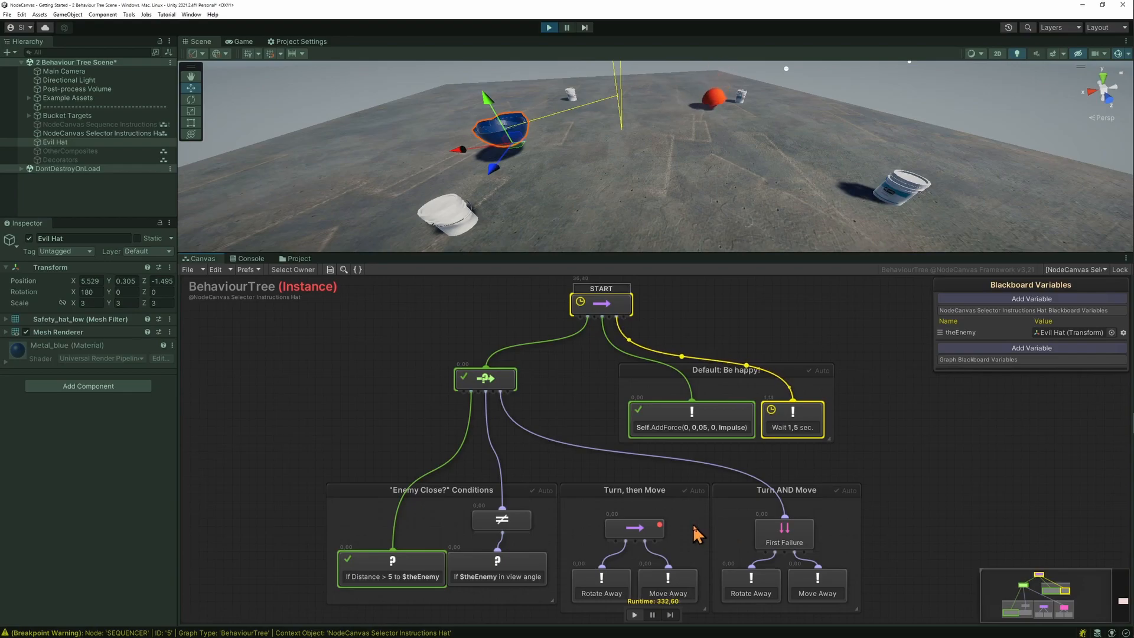
pyautogui.moveTo(726, 532)
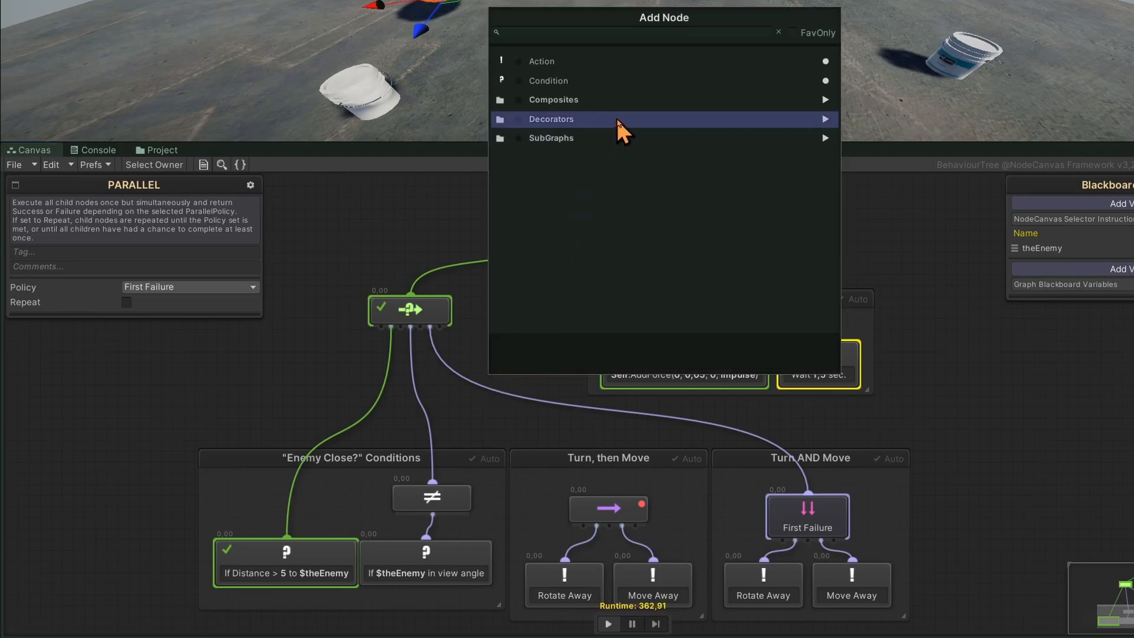
# - Add a Probability Selector splitting 50/50 between the Turn, then Move and Turn AND Move branches
pyautogui.click(554, 99)
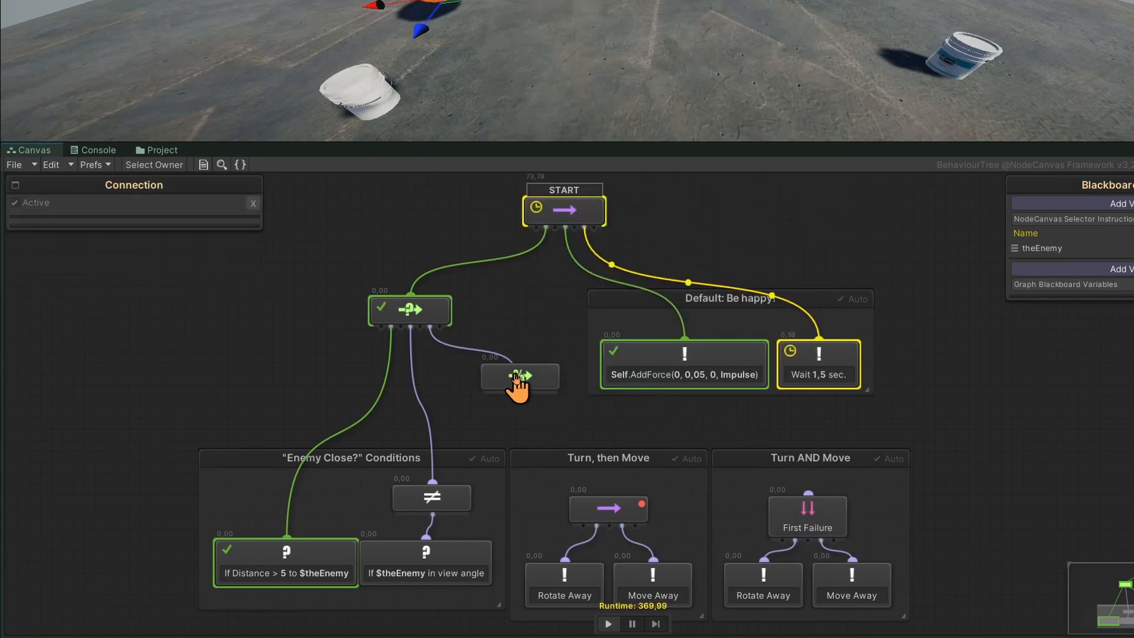
pyautogui.click(519, 385)
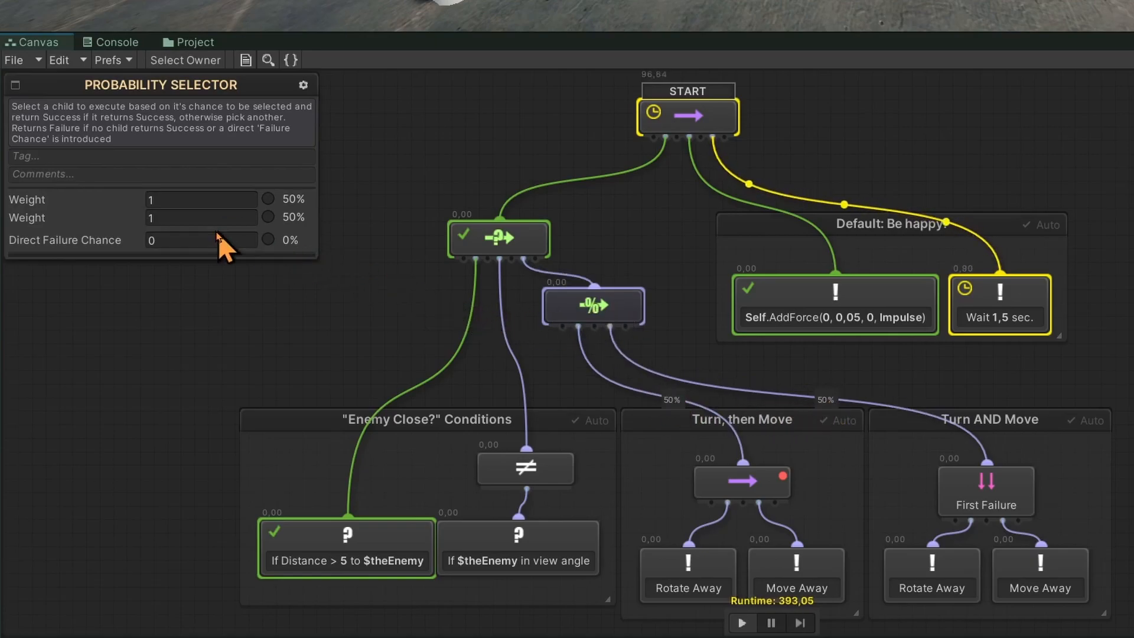
# - Set the first Weight to 2 and Direct Failure Chance to 0 on the Probability Selector
pyautogui.write('2')
pyautogui.write('1')
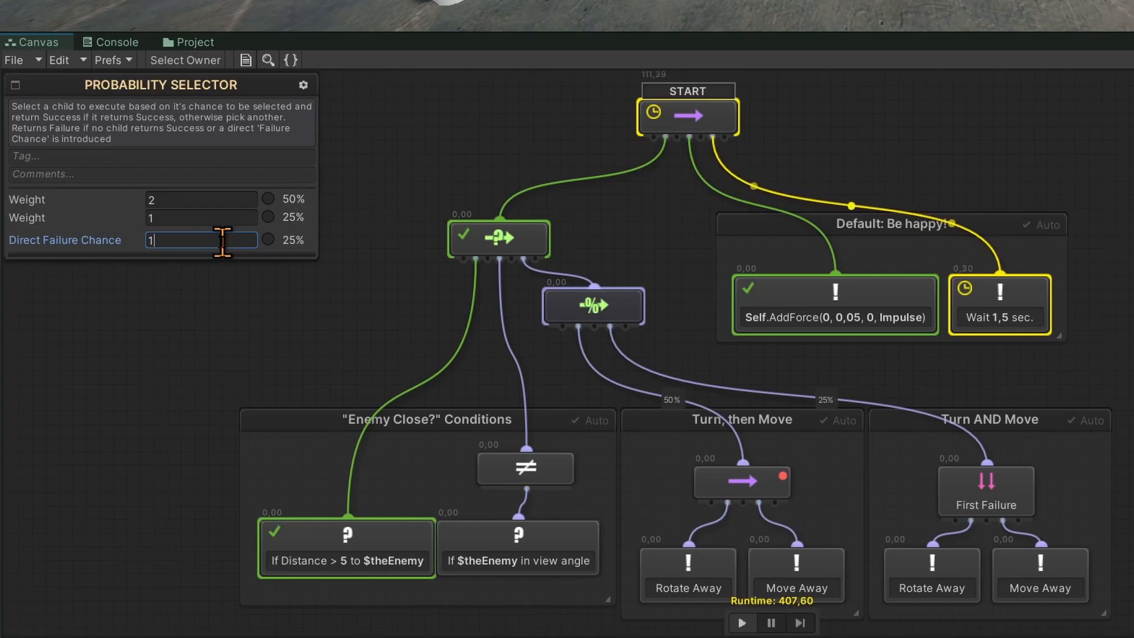
pyautogui.write('0')
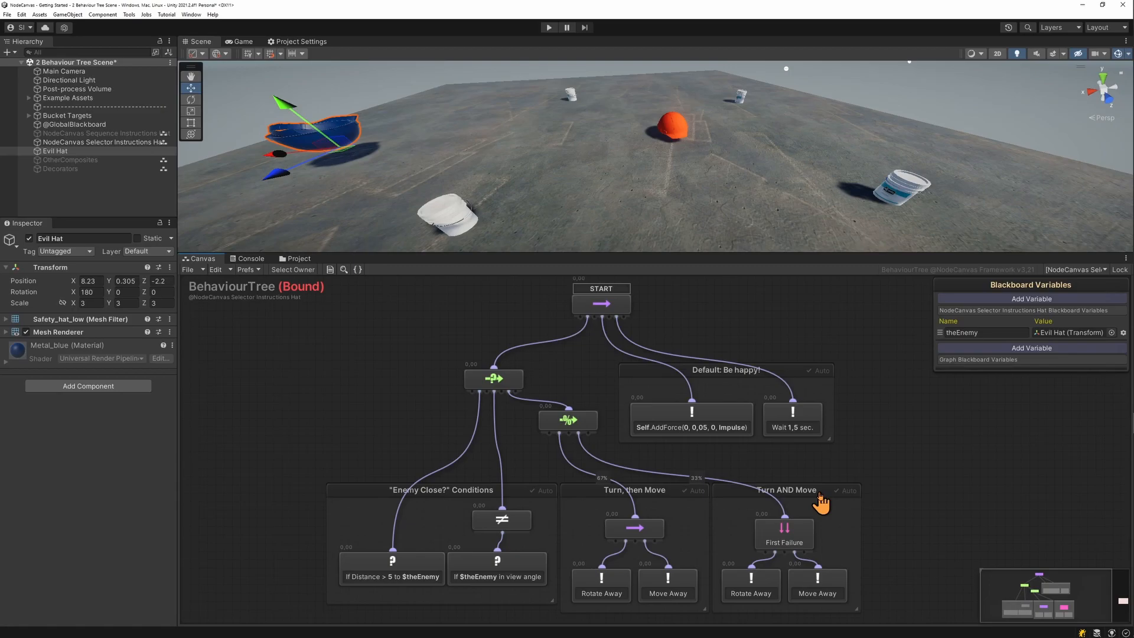
pyautogui.moveTo(810, 501)
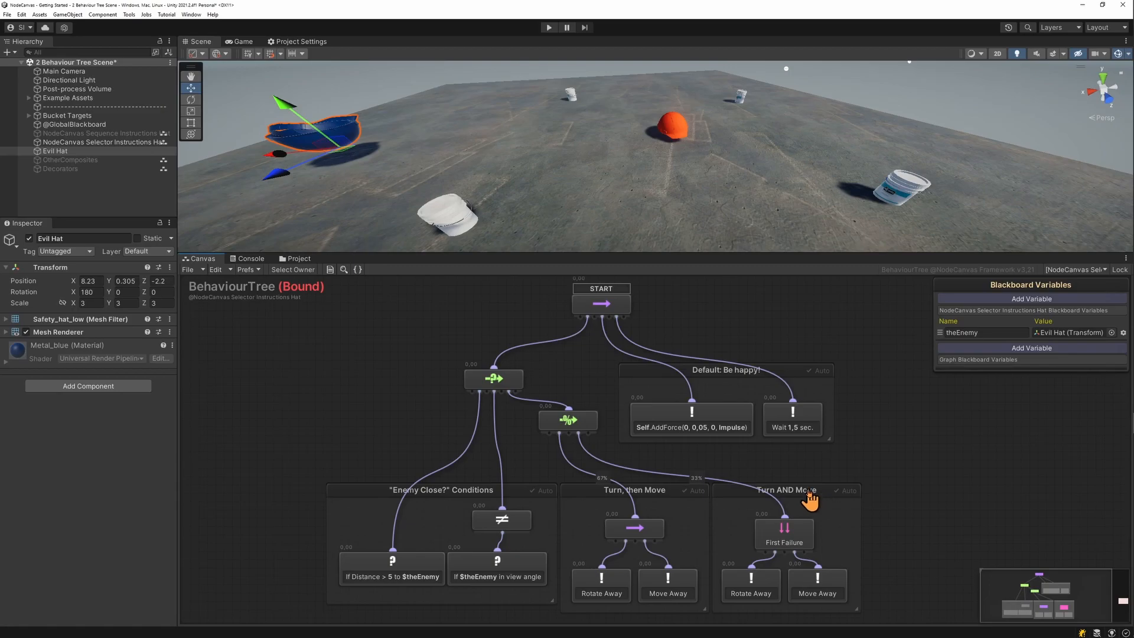
pyautogui.moveTo(825, 503)
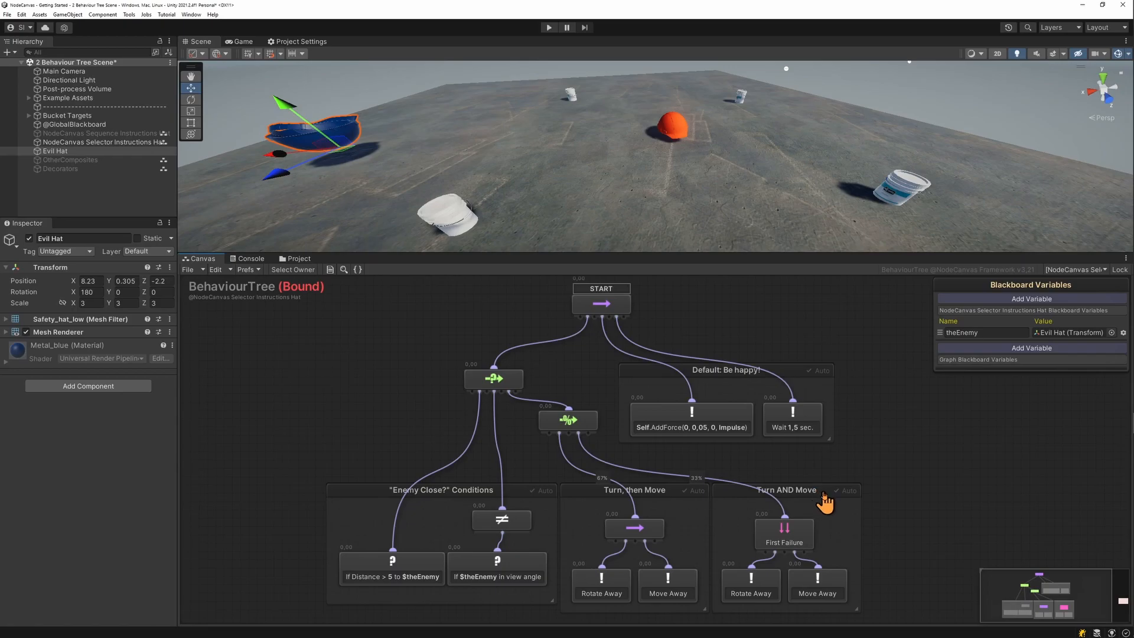
pyautogui.moveTo(352, 312)
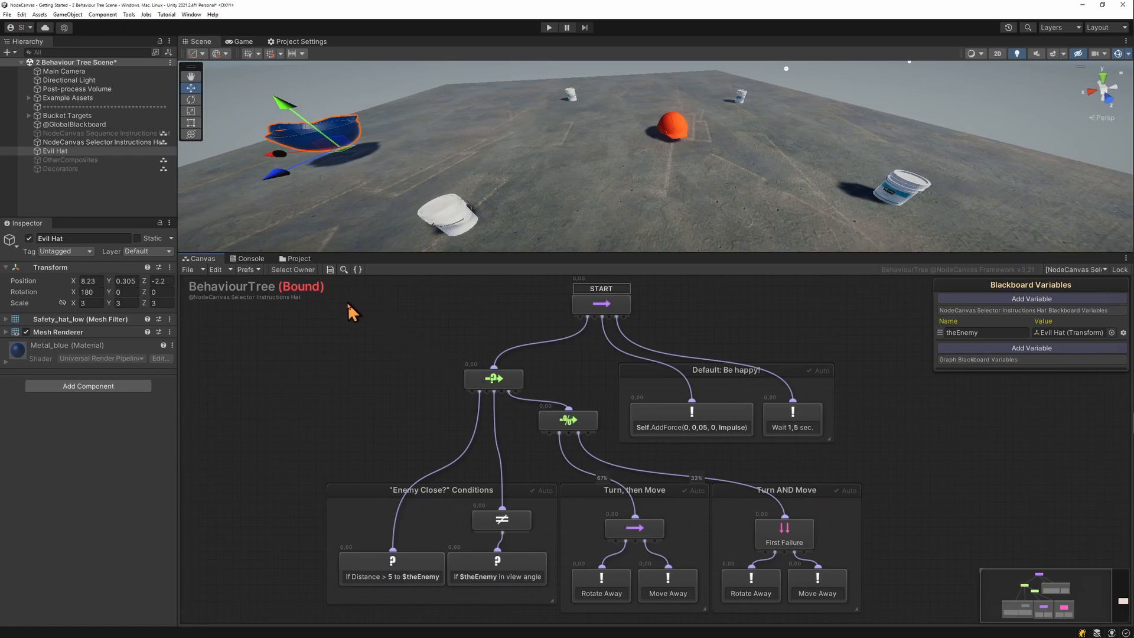
# - Show the Assets > Scripts > BehaviourTrees folder holding the FleeBehaviour asset in the Project window
pyautogui.click(297, 259)
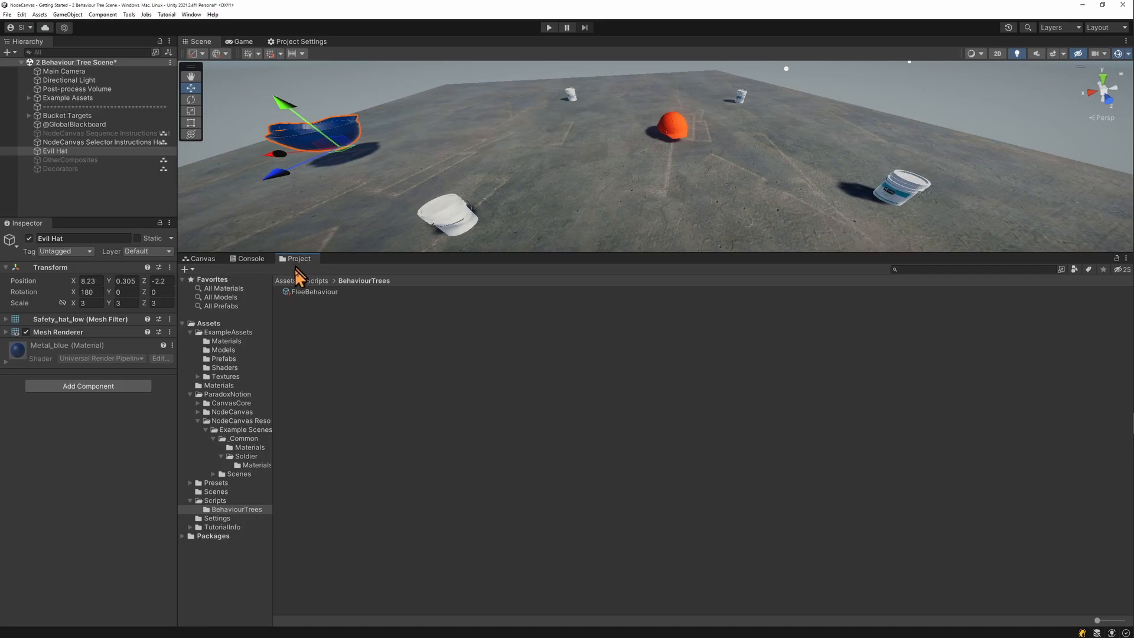
# - Inspect FleeBehaviour's First Failure, Move Away and Rotate Away nodes, then return to the hat's tree
pyautogui.click(314, 292)
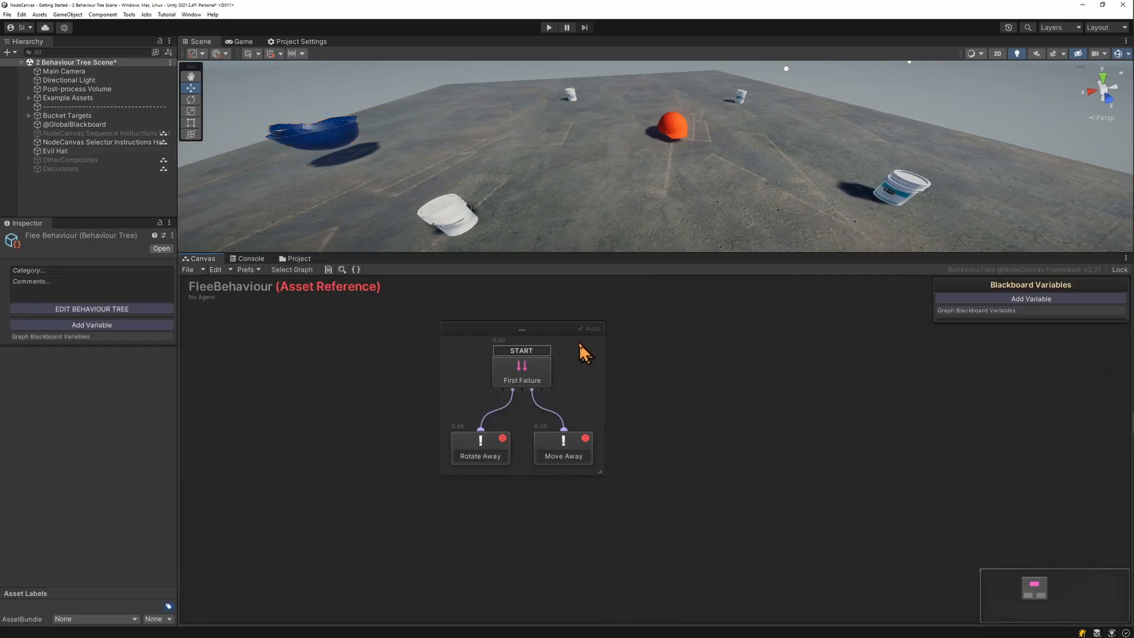
pyautogui.click(521, 369)
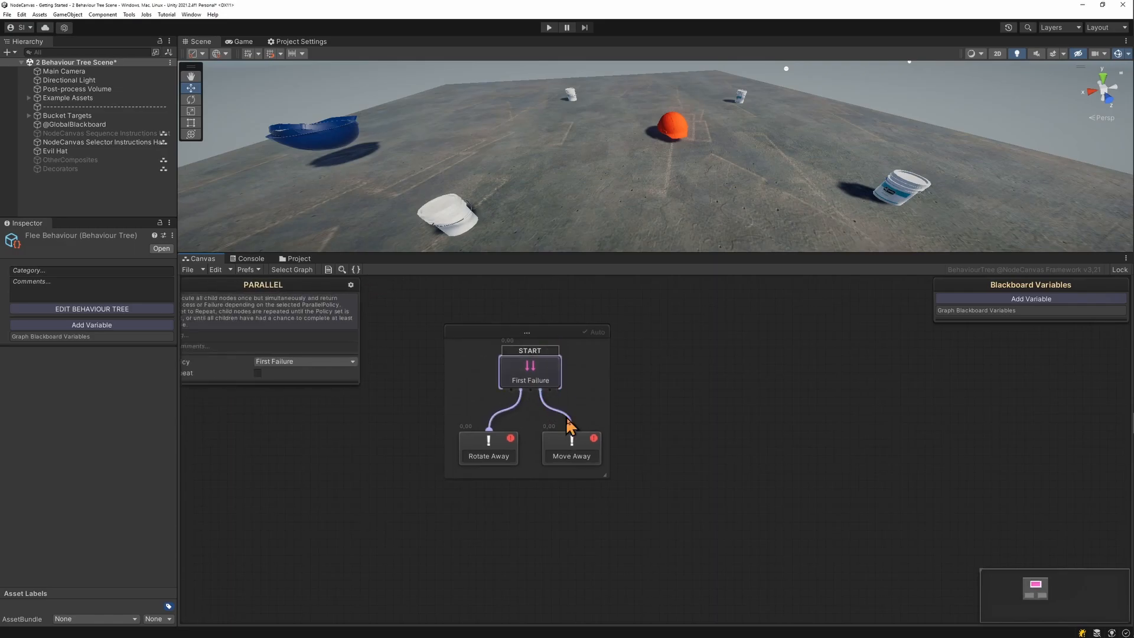
pyautogui.click(571, 449)
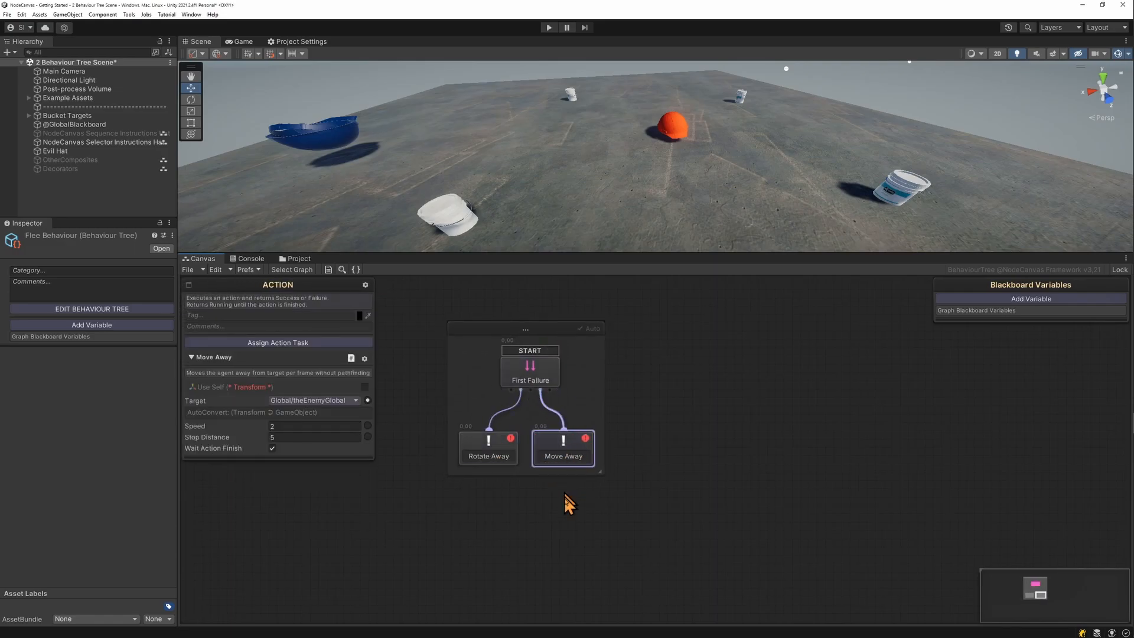
pyautogui.click(488, 449)
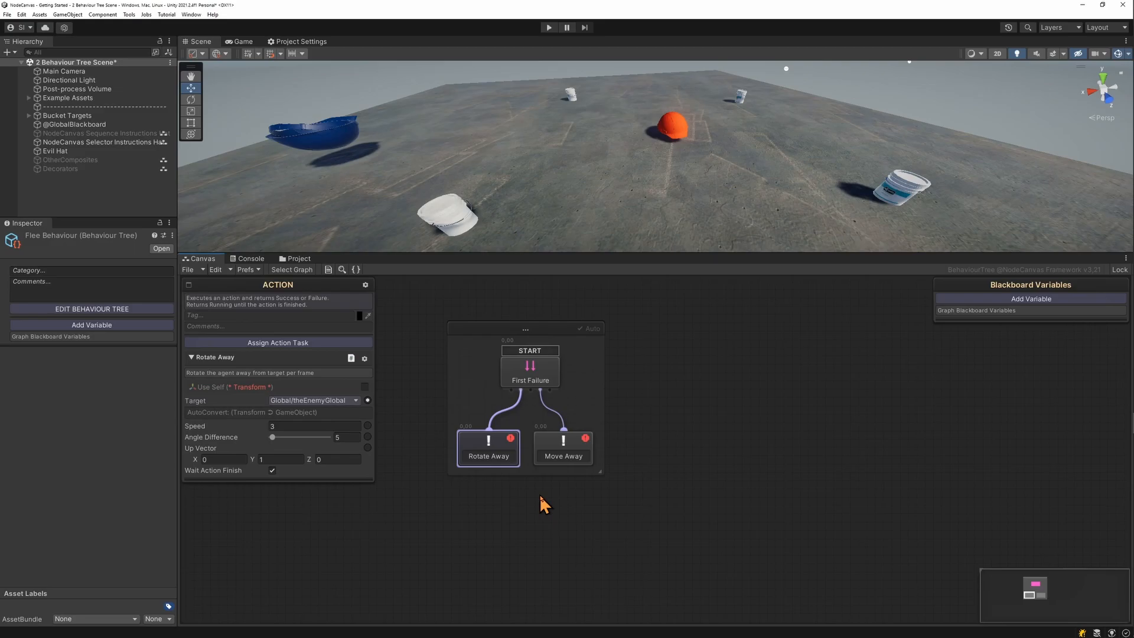
pyautogui.moveTo(389, 437)
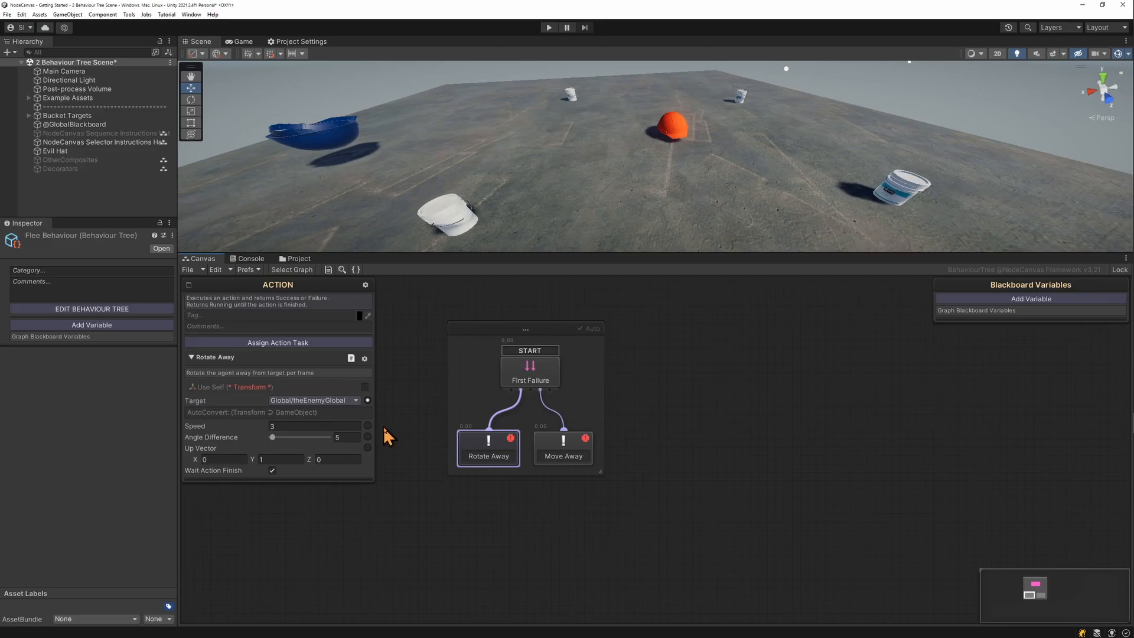
pyautogui.moveTo(256, 401)
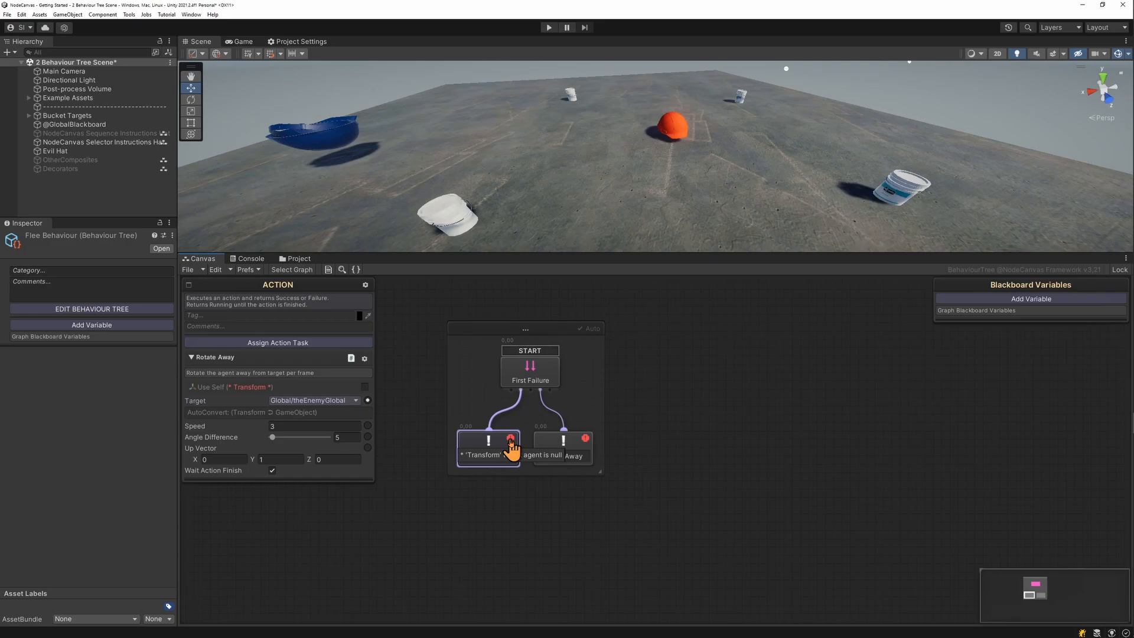
pyautogui.click(103, 142)
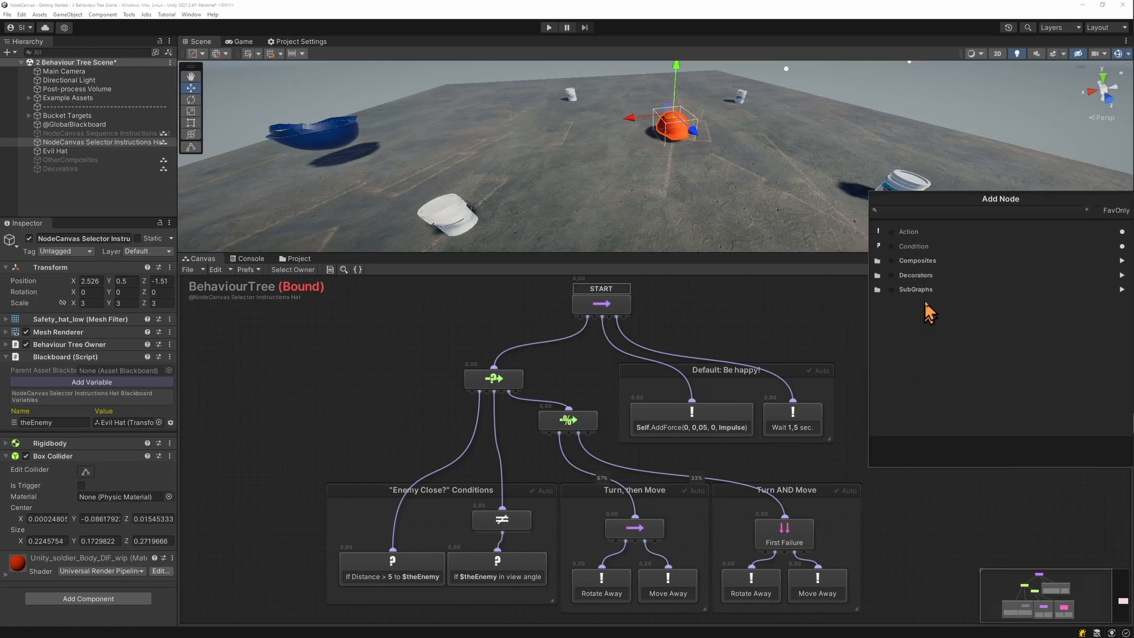
# - Add a SubTree node assigned to FleeBehaviour and select the nested probability selector for deletion
pyautogui.click(915, 289)
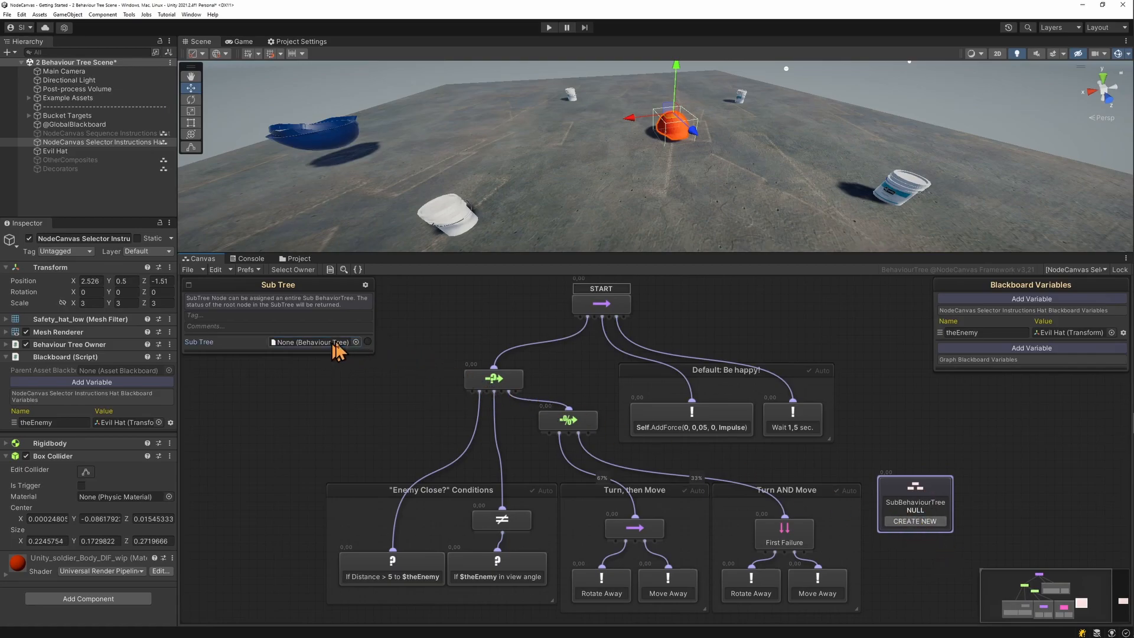
pyautogui.click(311, 342)
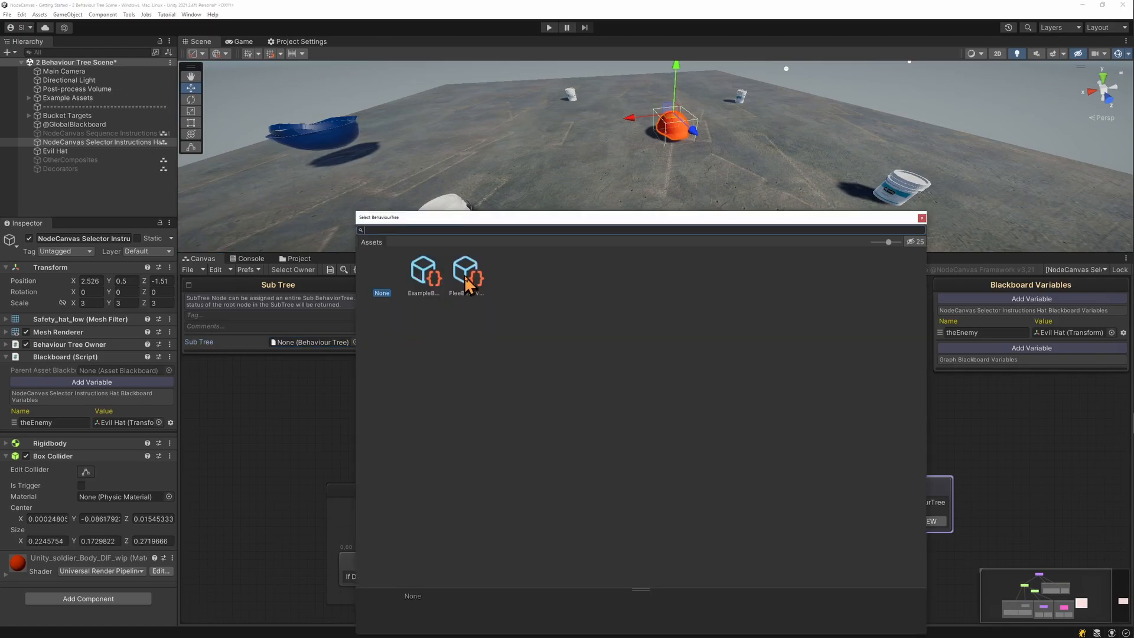
pyautogui.click(466, 272)
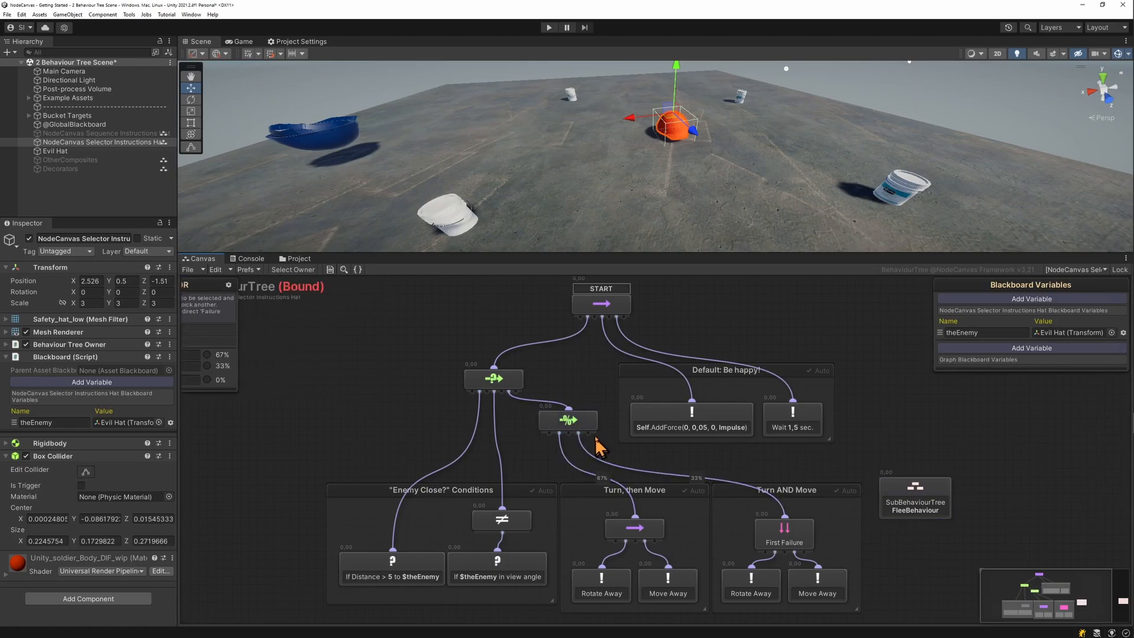
pyautogui.click(568, 419)
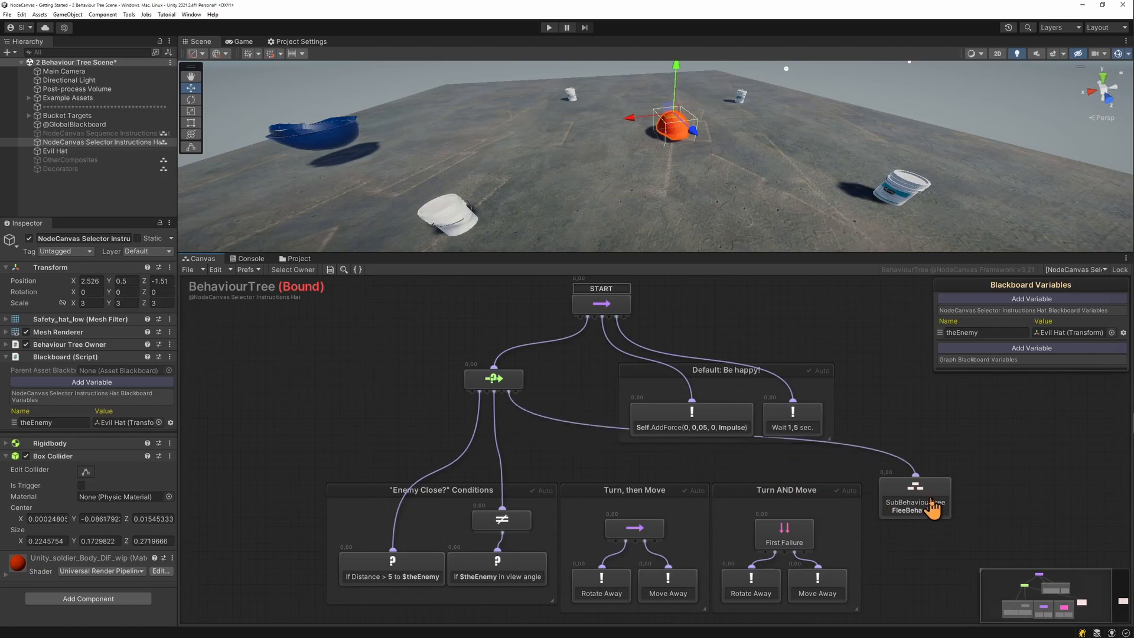
# - Move the FleeBehaviour subtree node beside the conditions group and play the scene
pyautogui.moveTo(914, 499); pyautogui.dragTo(566, 463)
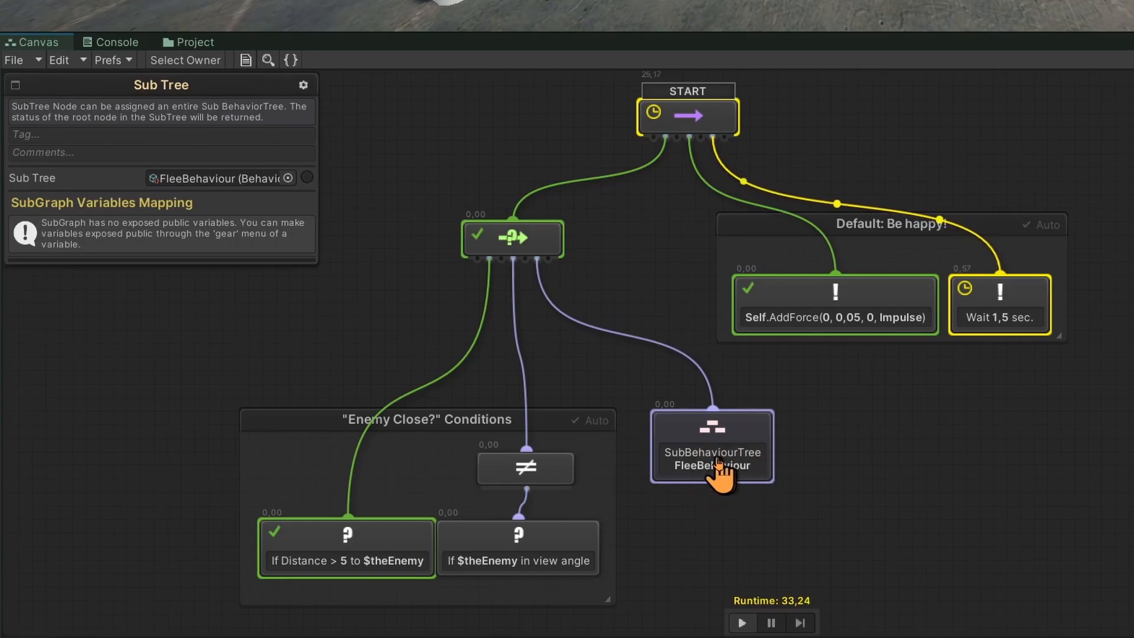
pyautogui.moveTo(712, 446); pyautogui.dragTo(753, 459)
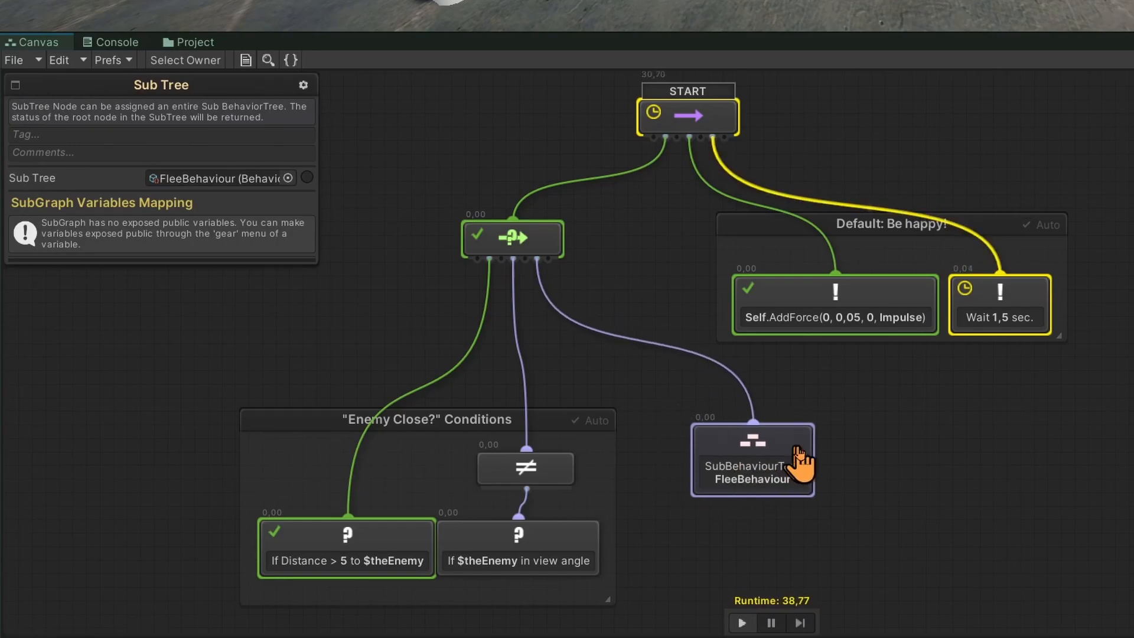
pyautogui.moveTo(841, 461)
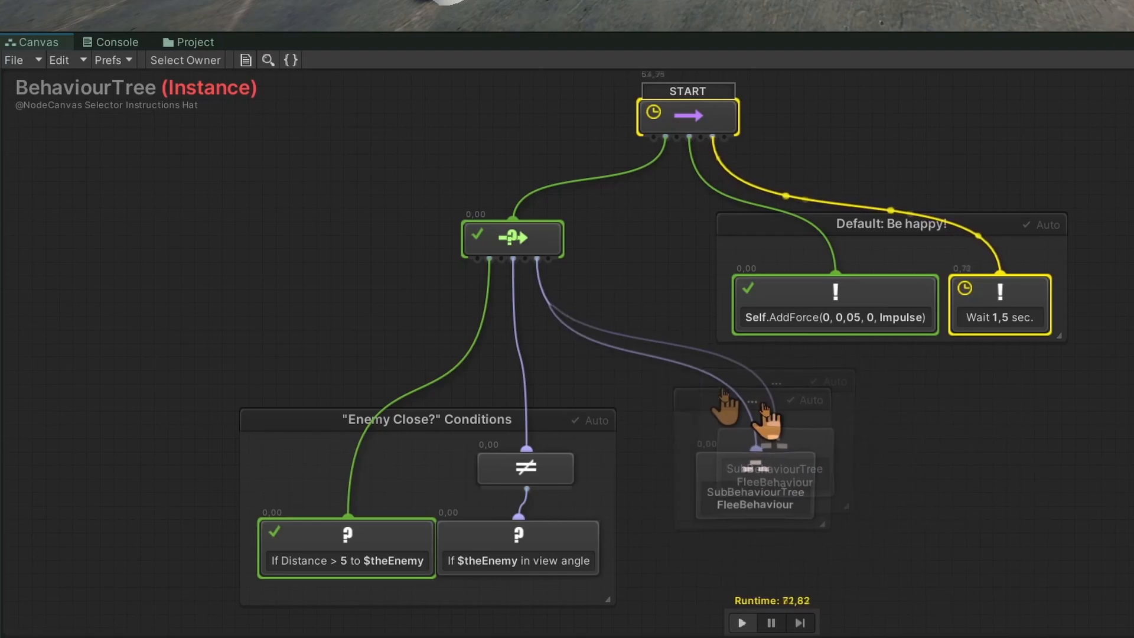
# - Exit Play mode, returning to the hat's bound tree with its FleeBehaviour subtree
pyautogui.rightClick(753, 394)
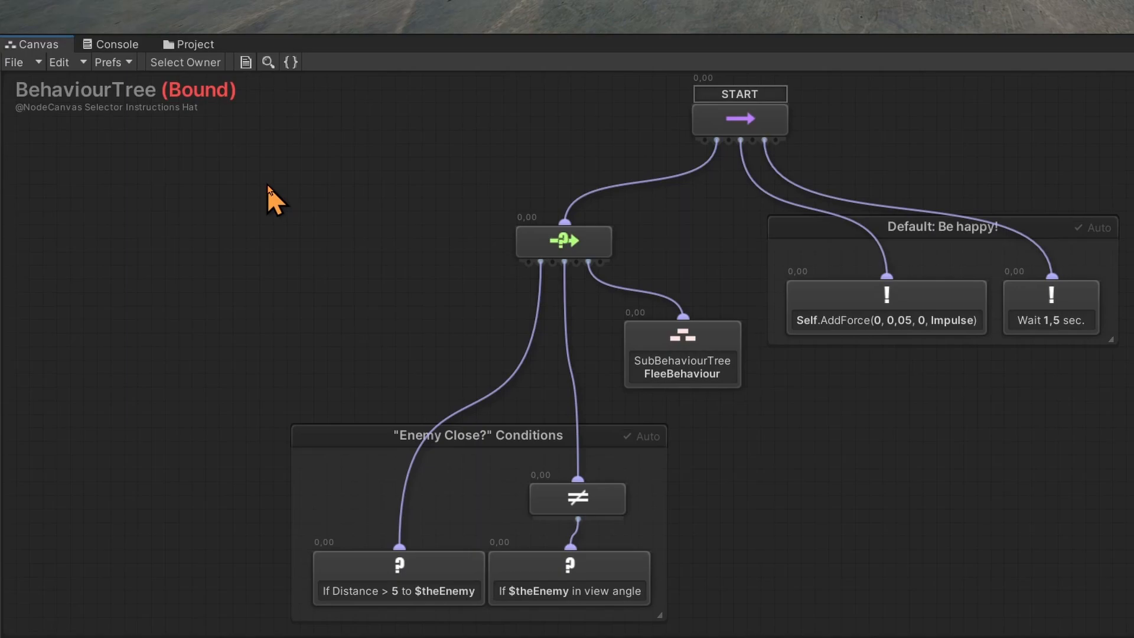
pyautogui.moveTo(713, 477)
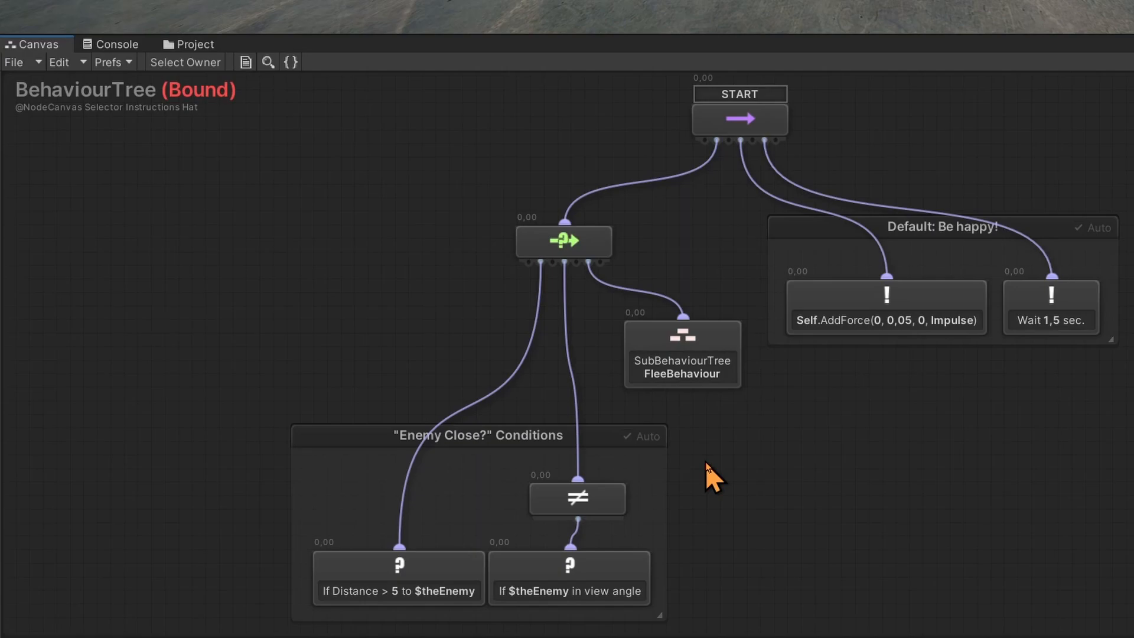
# - Select the flee branch's Selector and choose Convert to SubTree, opening the save dialog
pyautogui.click(563, 241)
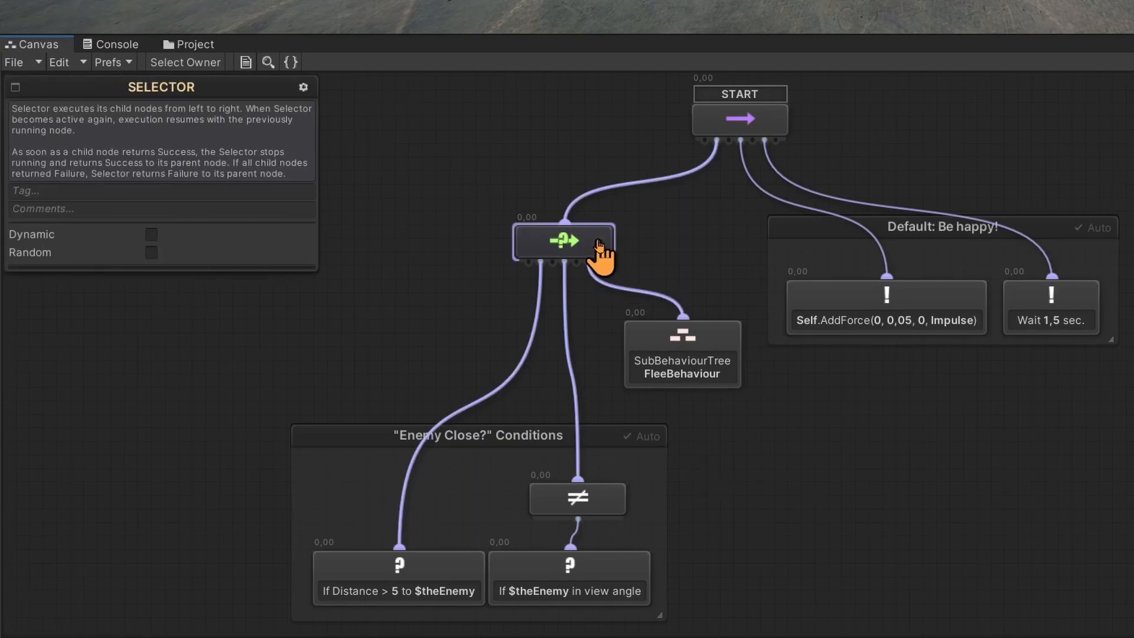
pyautogui.rightClick(563, 241)
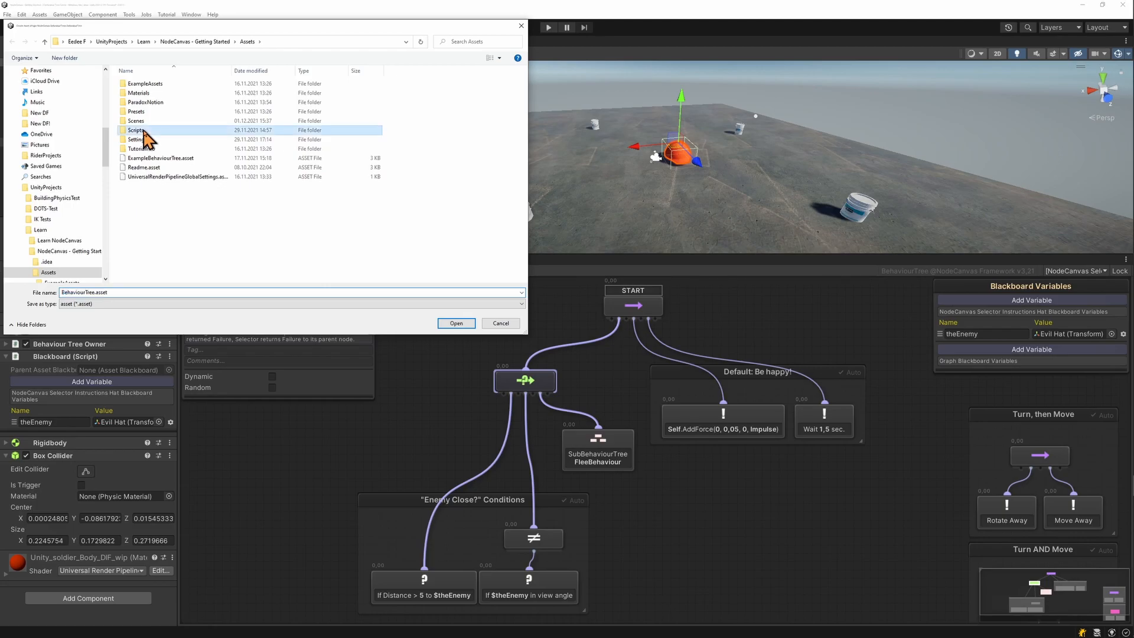
# - Save the branch as CheckDistanceAndAngleThenFlee in Scripts/BehaviourTrees
pyautogui.doubleClick(137, 130)
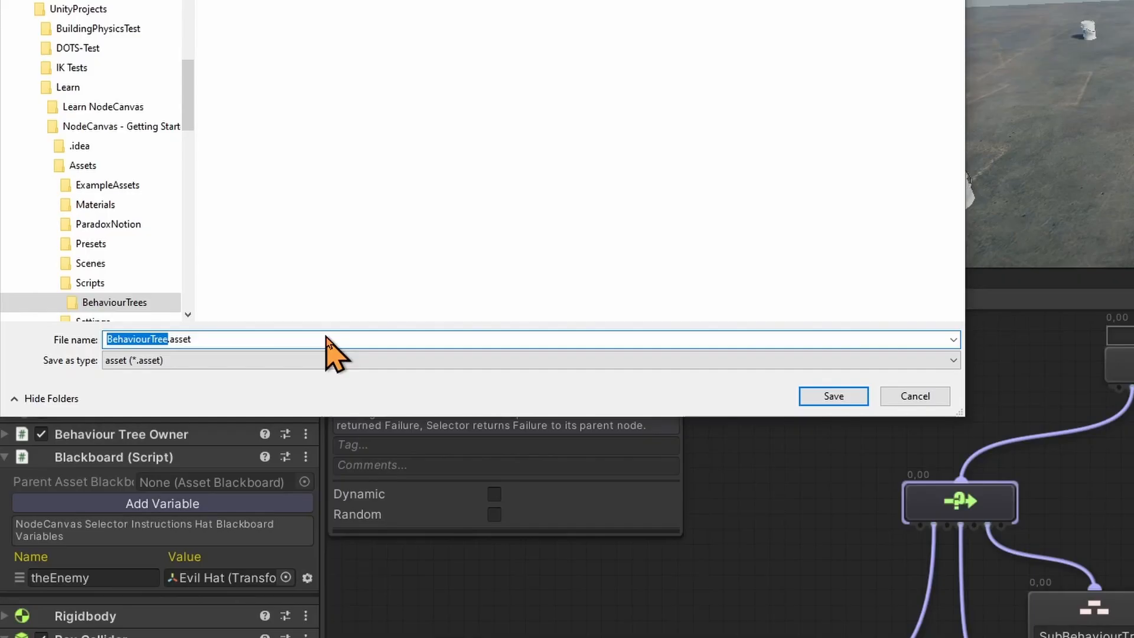
pyautogui.write('CheckD.asset')
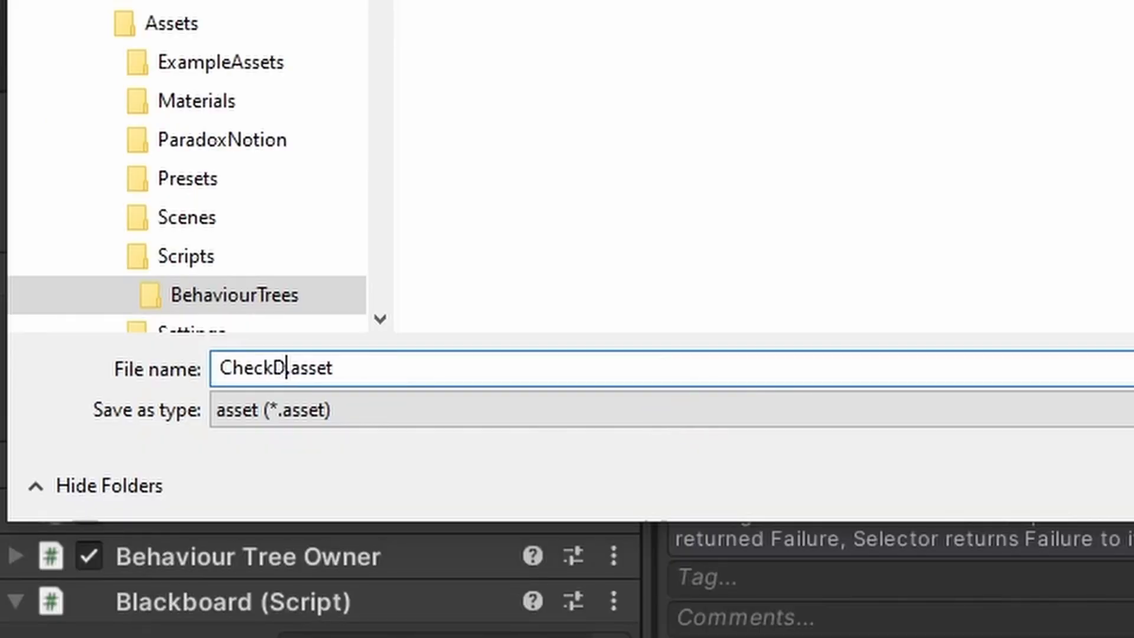
pyautogui.write('istanceAndAng')
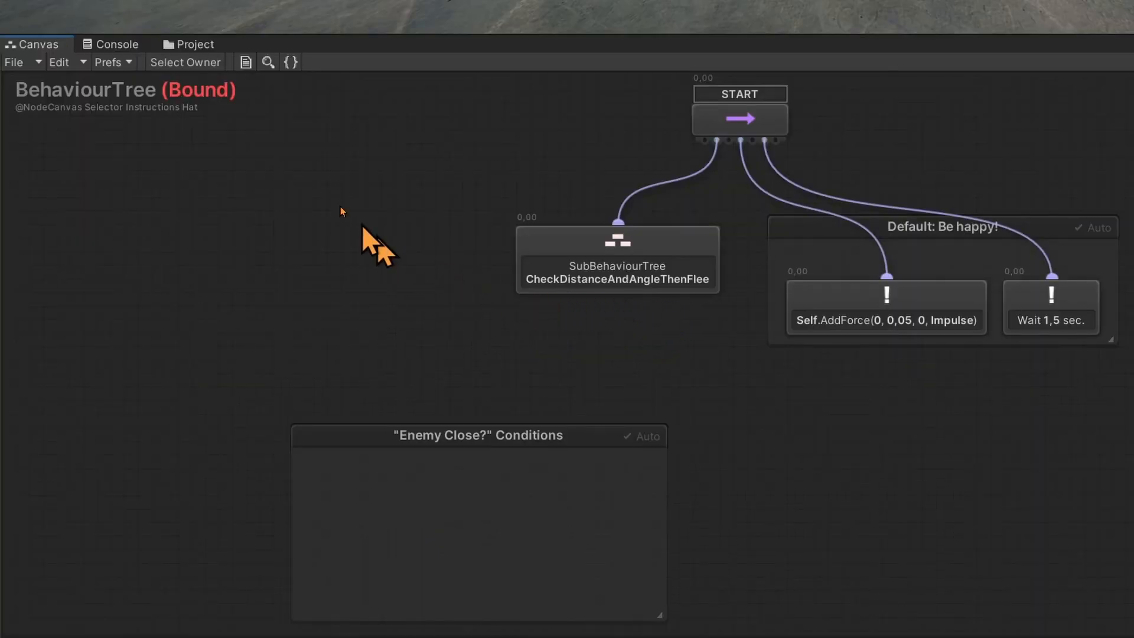
# - Verify the saved asset in the Project files, delete the empty Enemy Close? group and play the scene
pyautogui.click(194, 43)
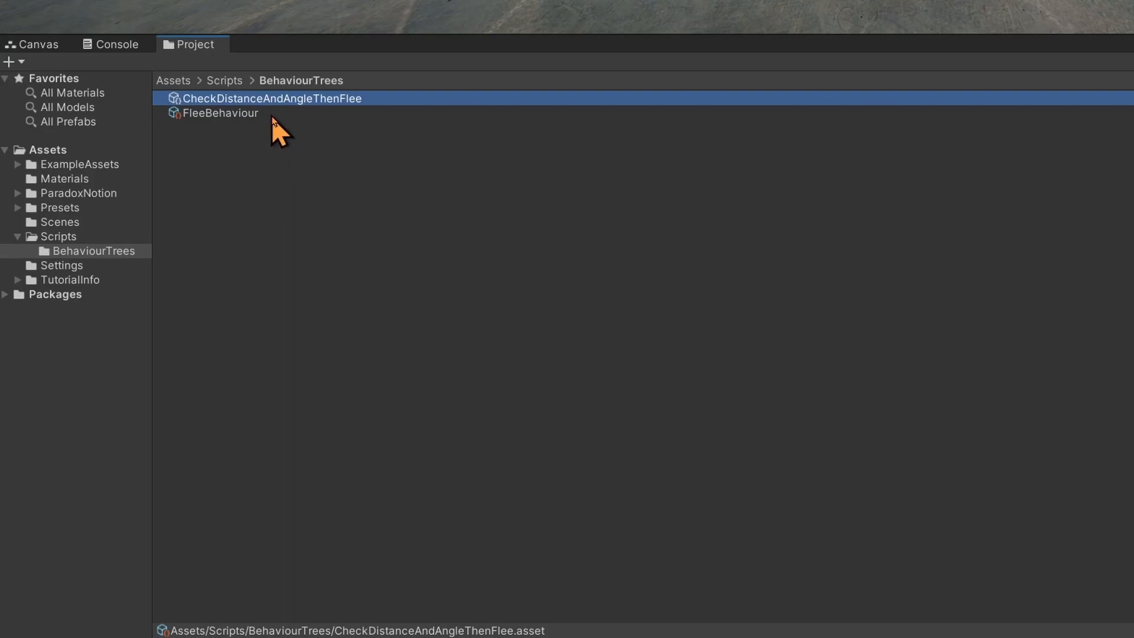
pyautogui.click(39, 44)
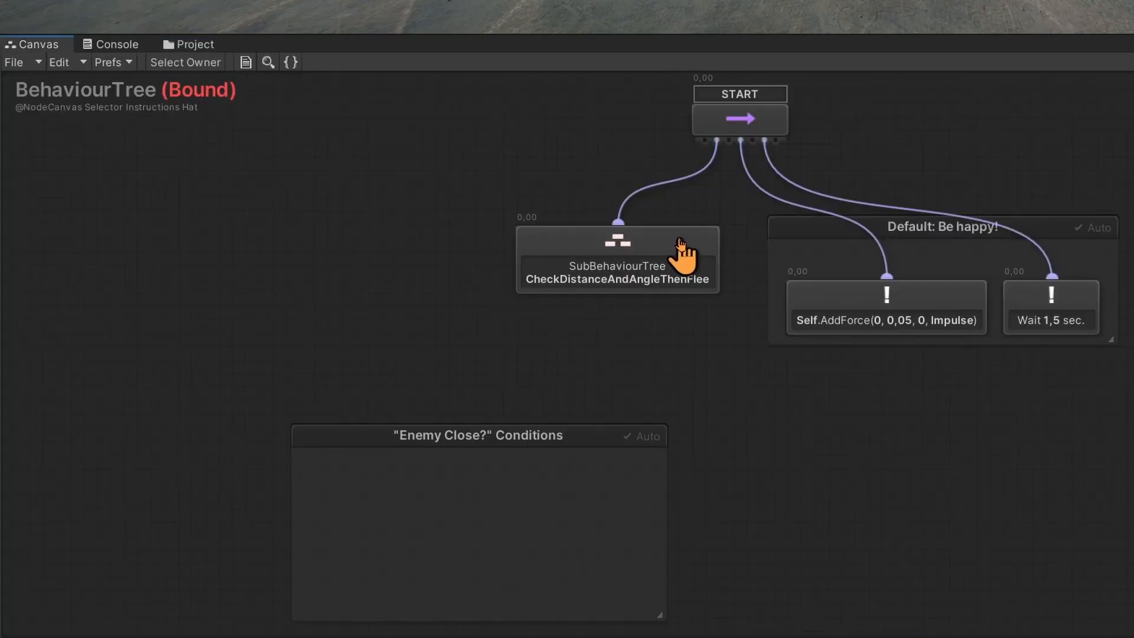
pyautogui.click(617, 259)
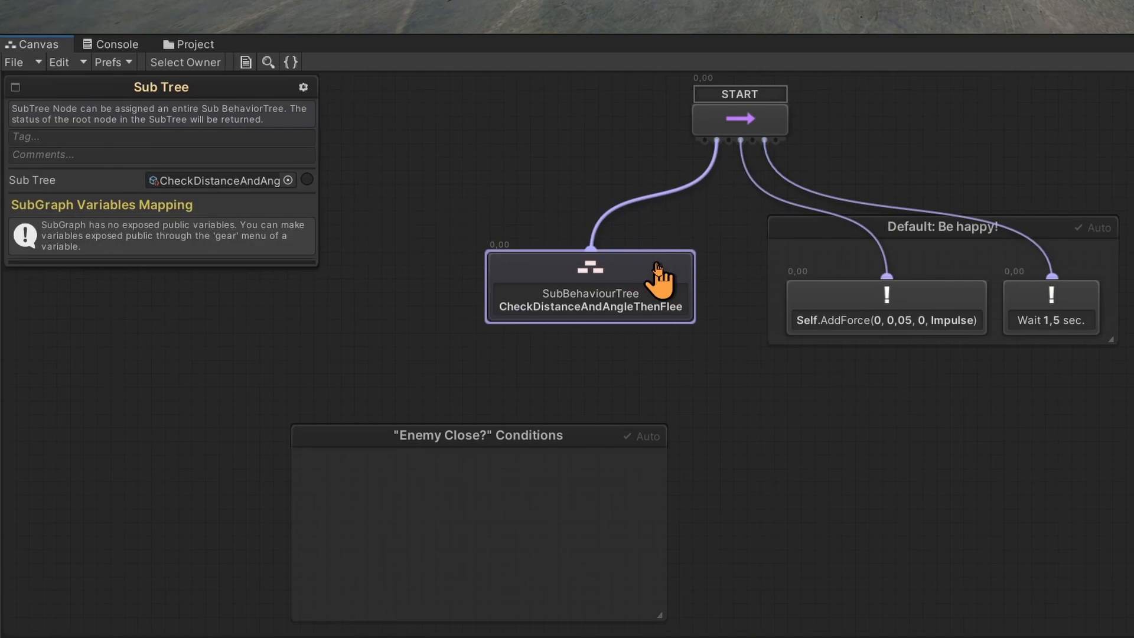
pyautogui.moveTo(588, 453)
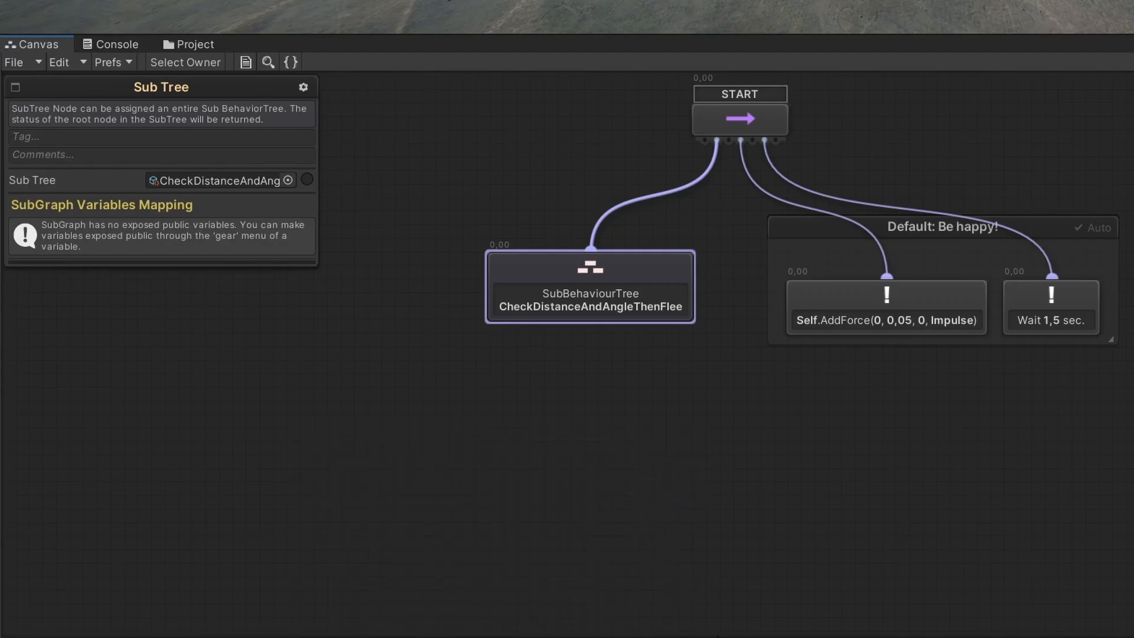
pyautogui.click(549, 27)
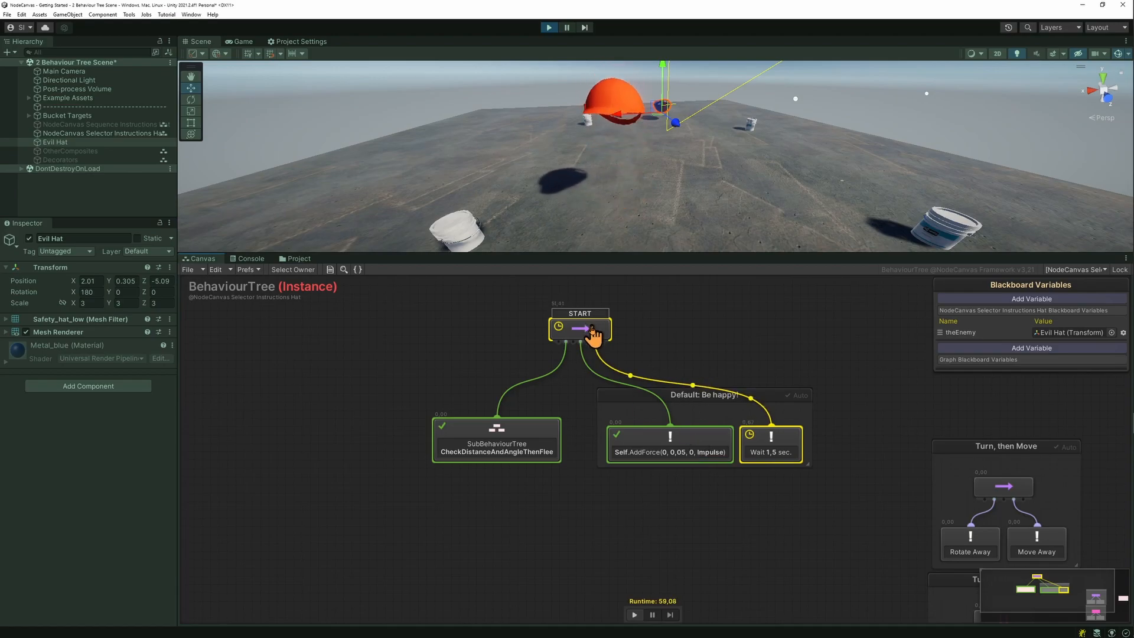
# - Show the Decorate > Decorators options for the START Sequencer node
pyautogui.rightClick(579, 330)
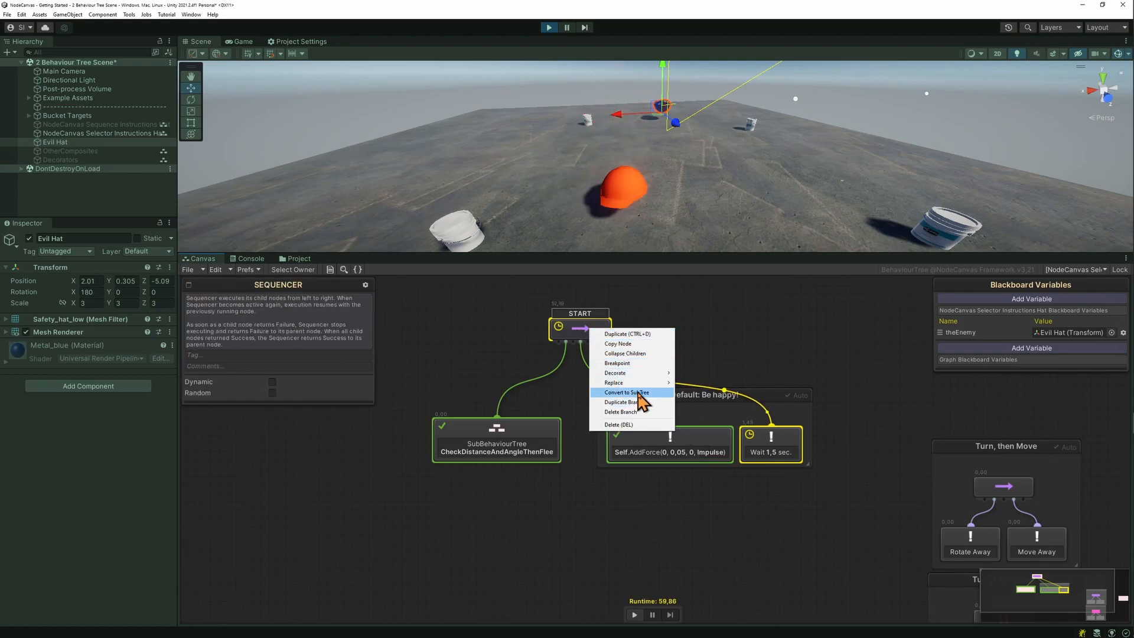
pyautogui.moveTo(614, 382)
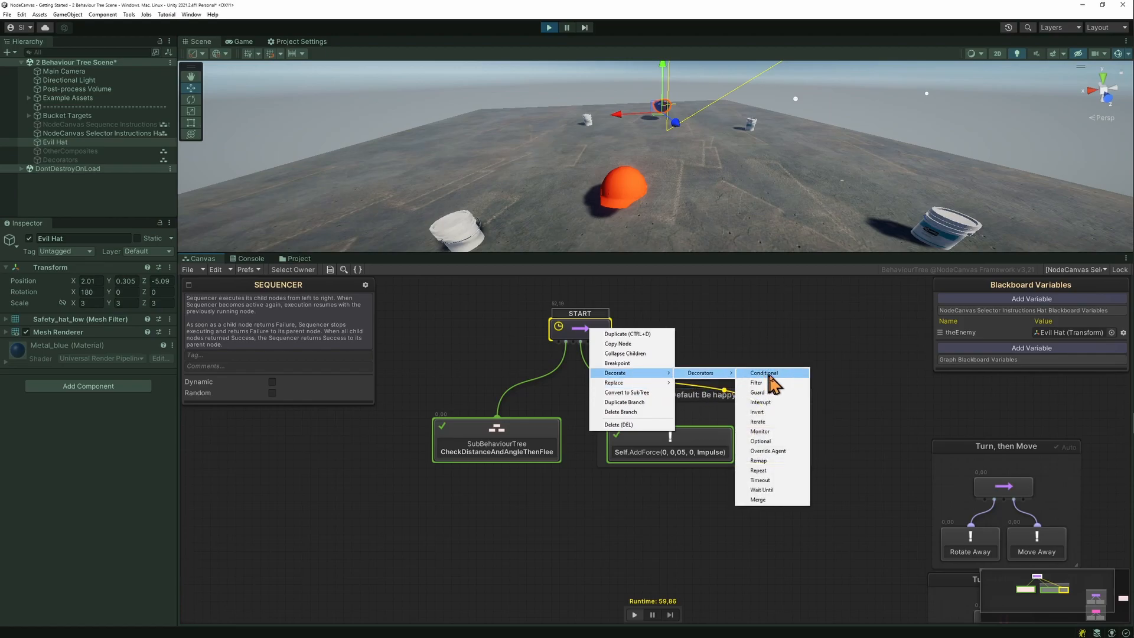
pyautogui.moveTo(784, 494)
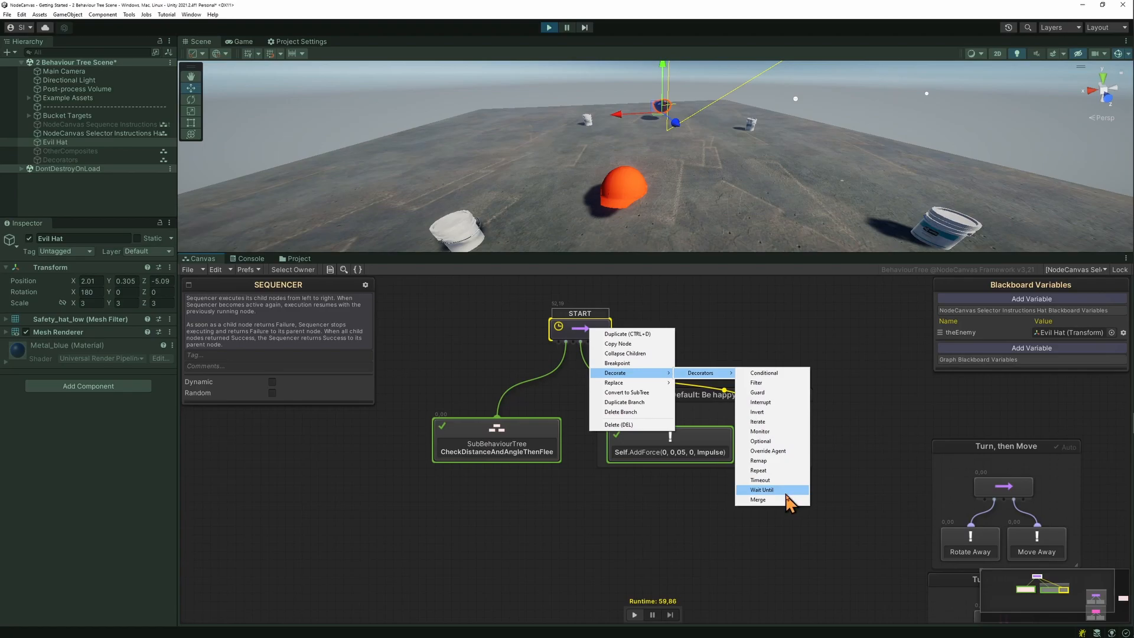
pyautogui.moveTo(791, 494)
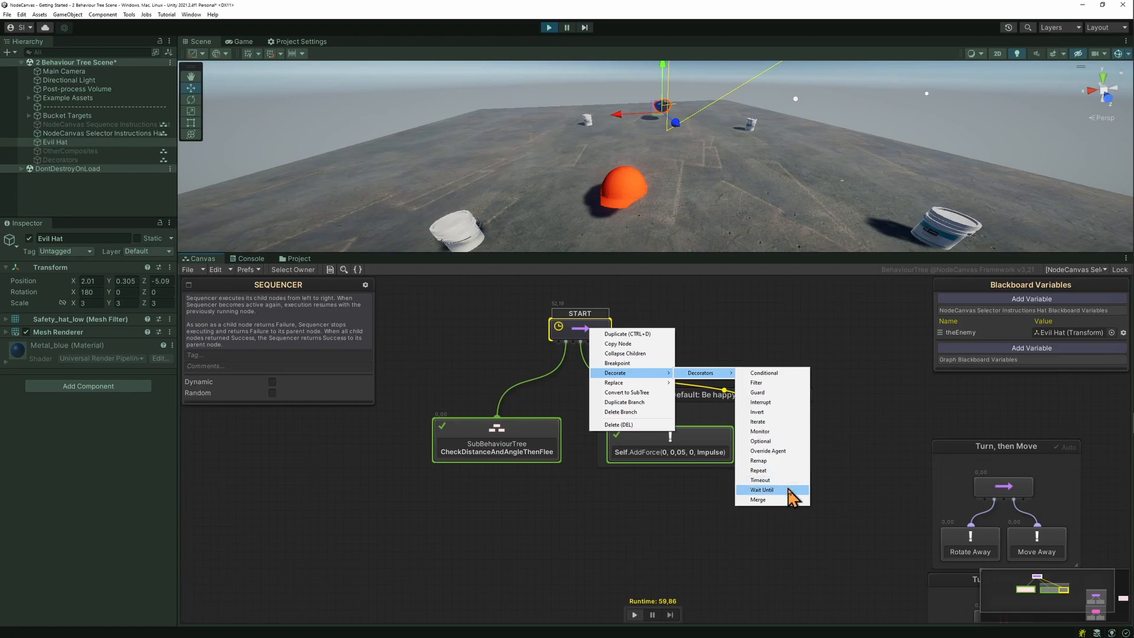